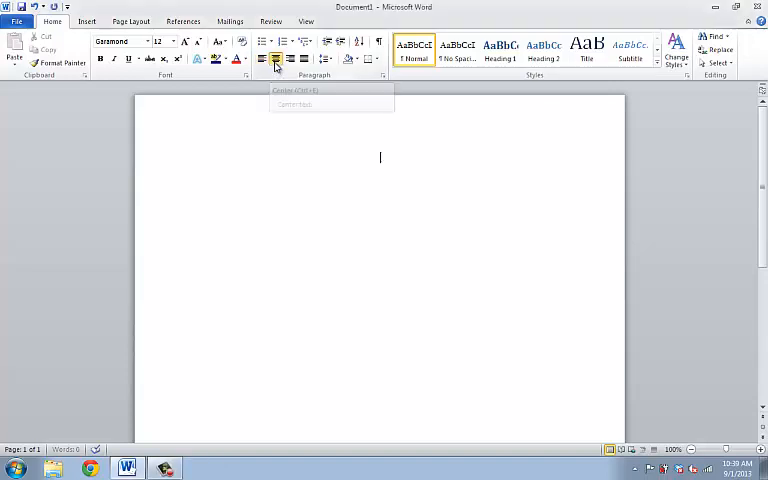
# Type the title 'Microsoft Word Basics' centered on the first line.
pyautogui.write('Microsoft Word Basi')
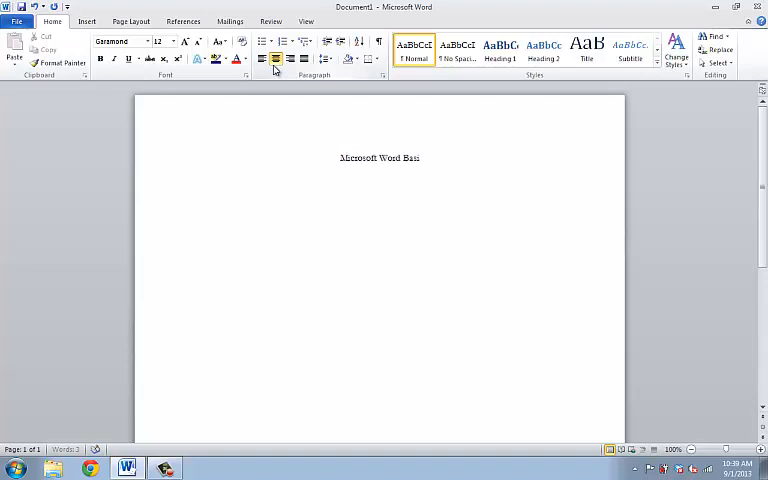
pyautogui.write('cs')
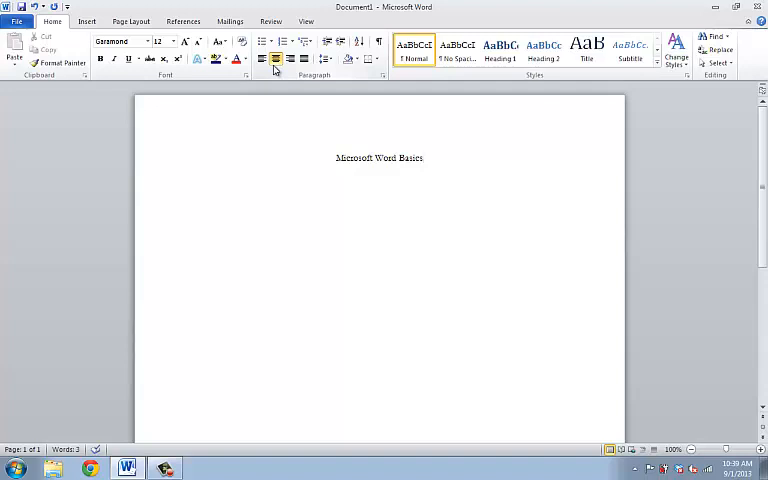
pyautogui.click(424, 157)
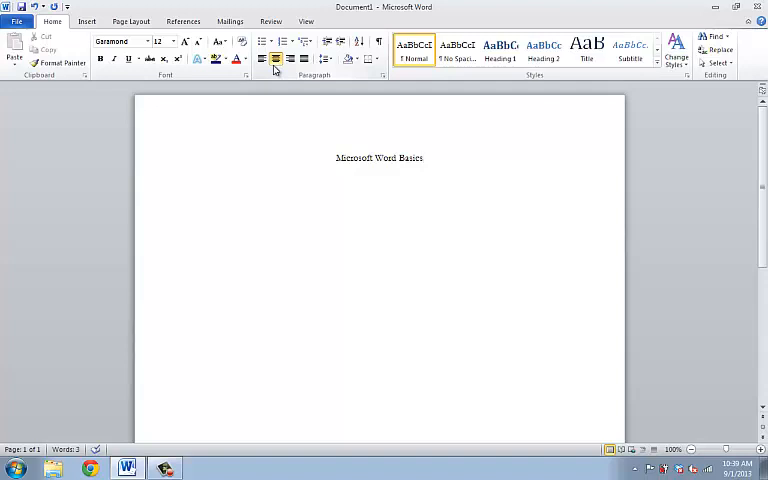
pyautogui.click(423, 158)
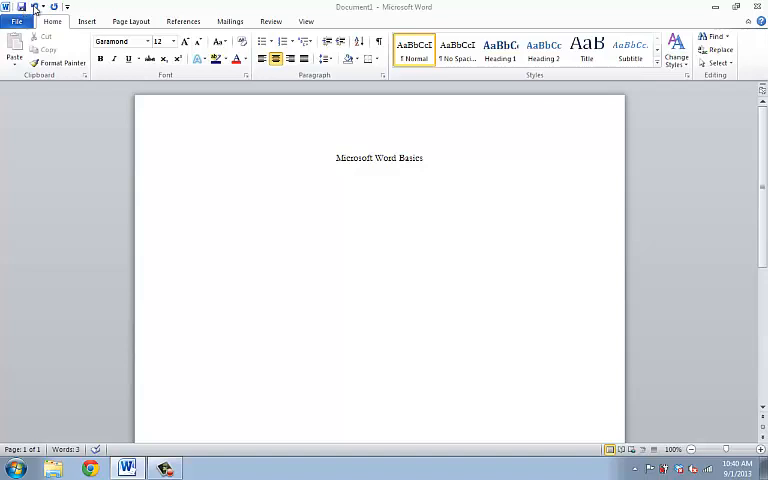
pyautogui.moveTo(34, 8)
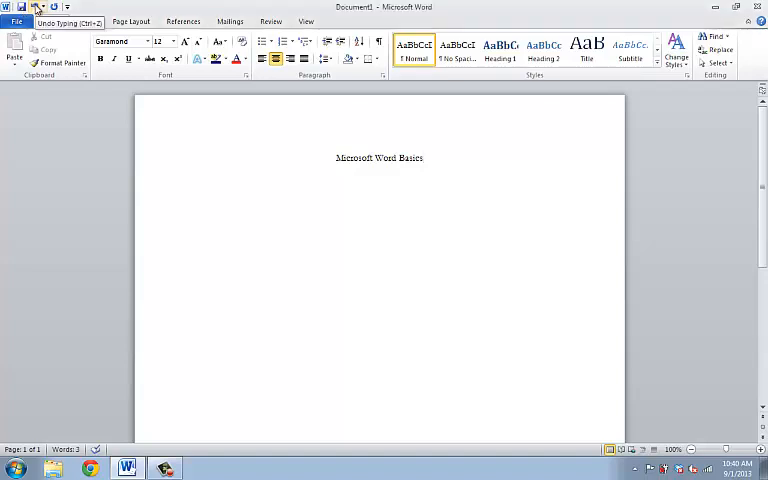
pyautogui.click(52, 7)
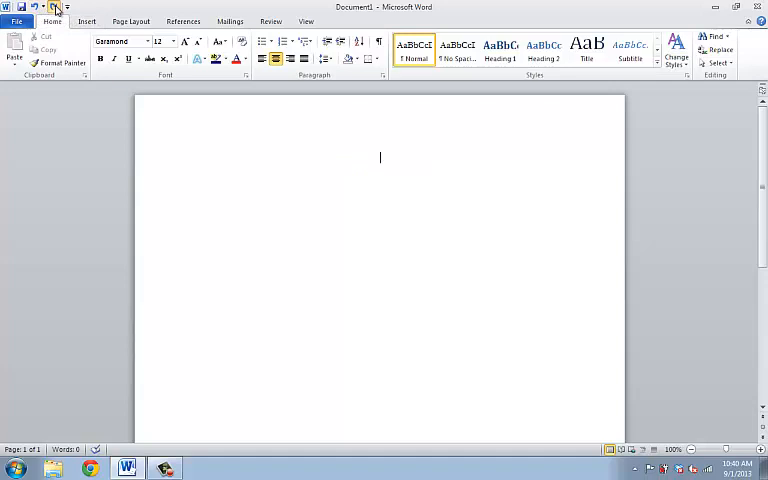
pyautogui.click(65, 8)
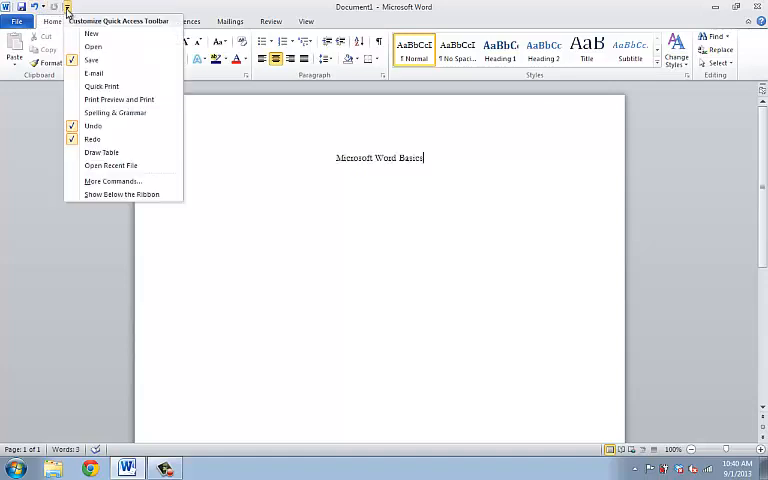
pyautogui.moveTo(101, 152)
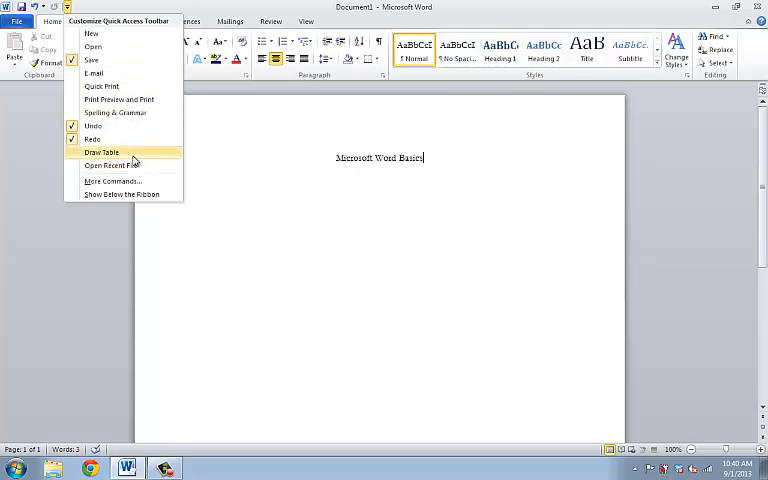
pyautogui.moveTo(127, 73)
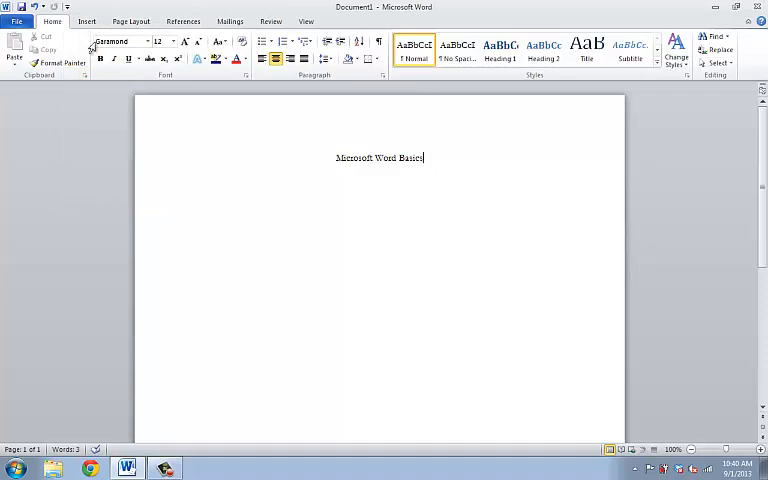
pyautogui.click(17, 21)
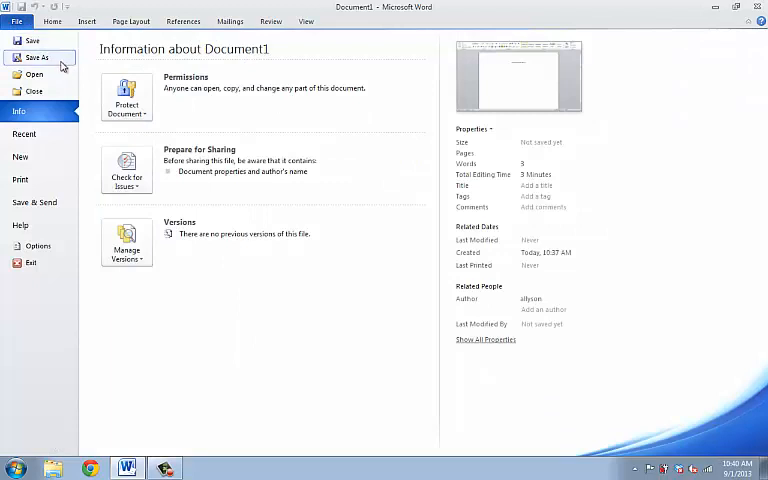
pyautogui.moveTo(95, 123)
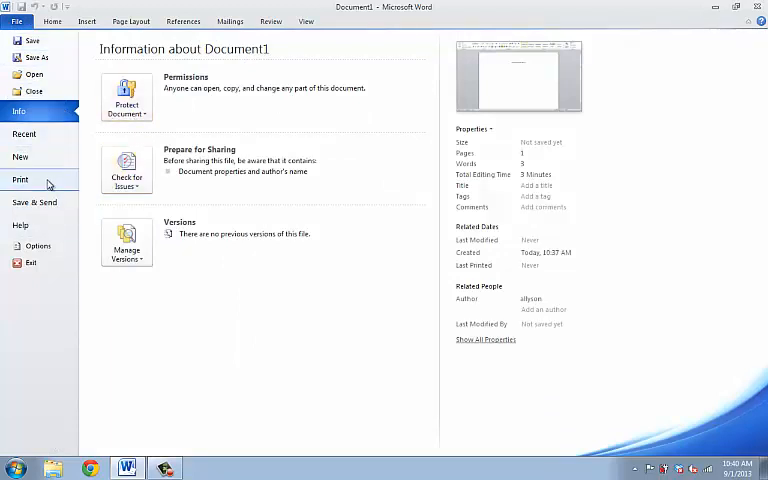
pyautogui.moveTo(157, 350)
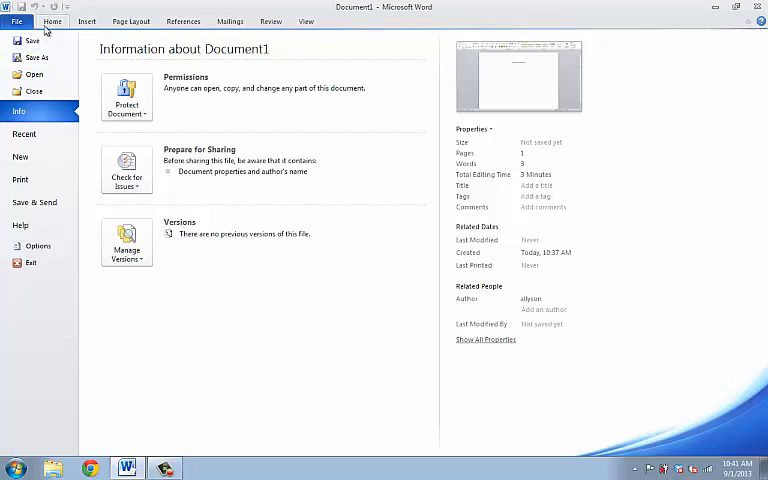
pyautogui.click(52, 21)
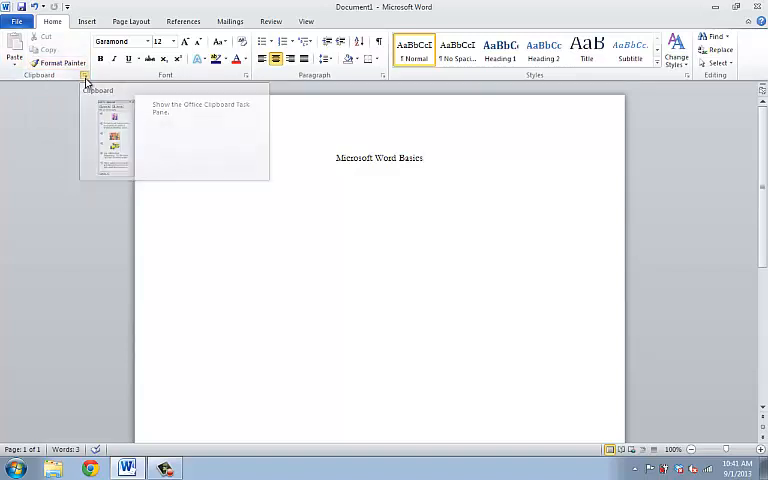
# Show the Clipboard pane, add 'test', and paste 'Microsoft Word Basics test' back from it.
pyautogui.click(85, 75)
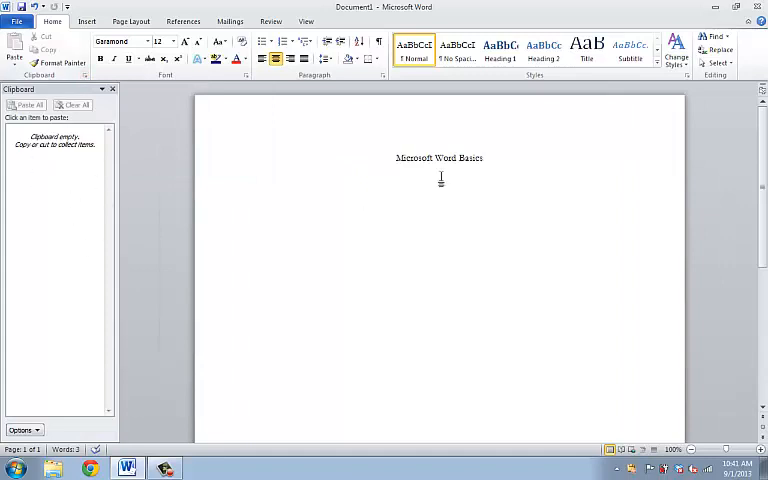
pyautogui.moveTo(517, 172)
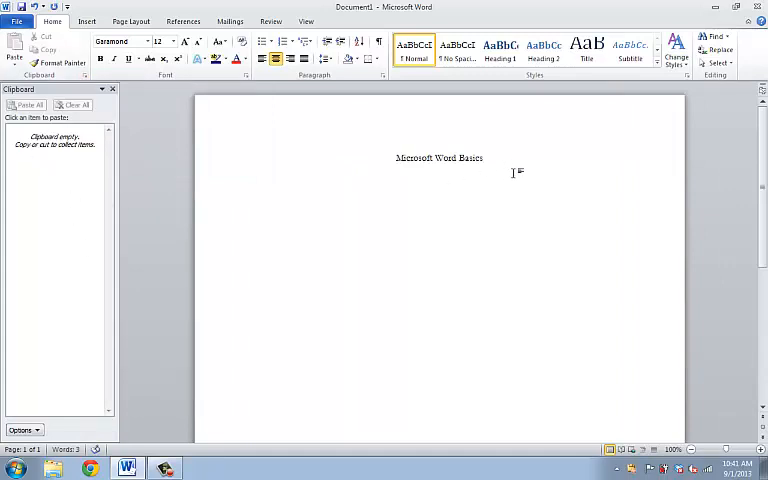
pyautogui.write('tes')
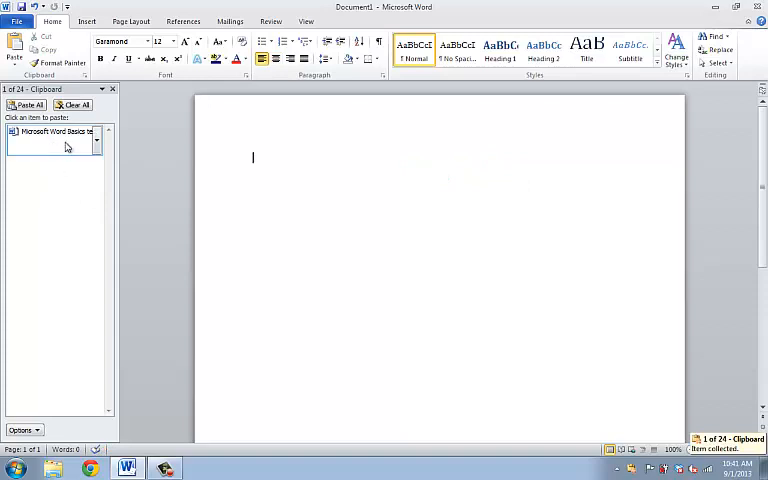
pyautogui.moveTo(364, 151)
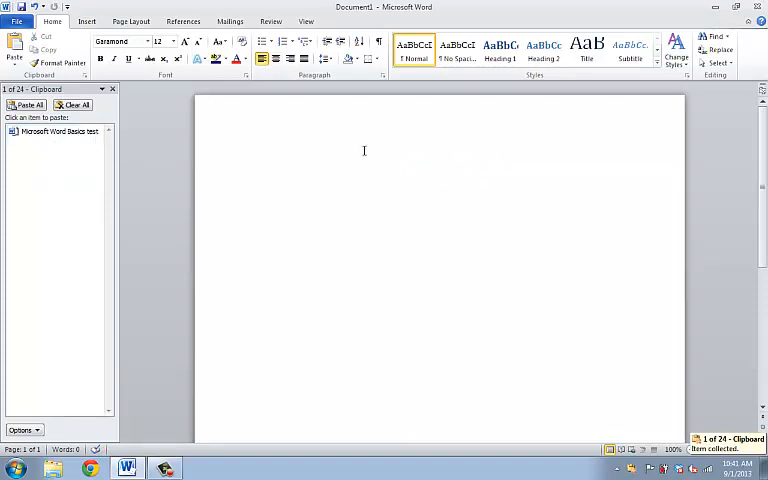
pyautogui.click(59, 131)
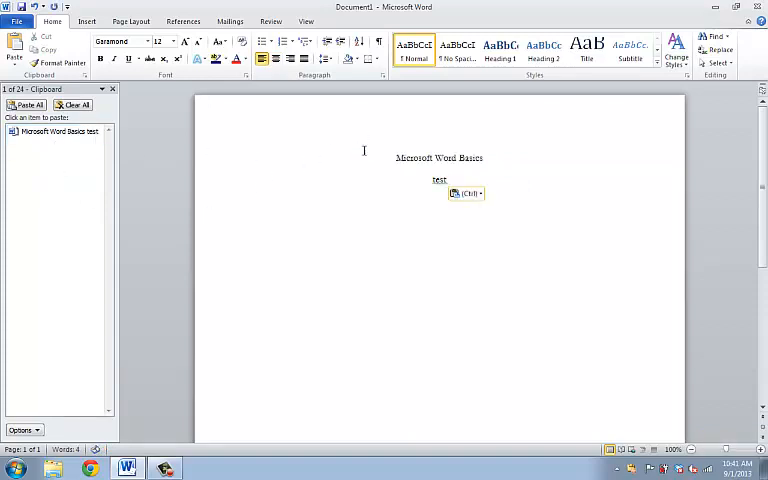
pyautogui.moveTo(412, 320)
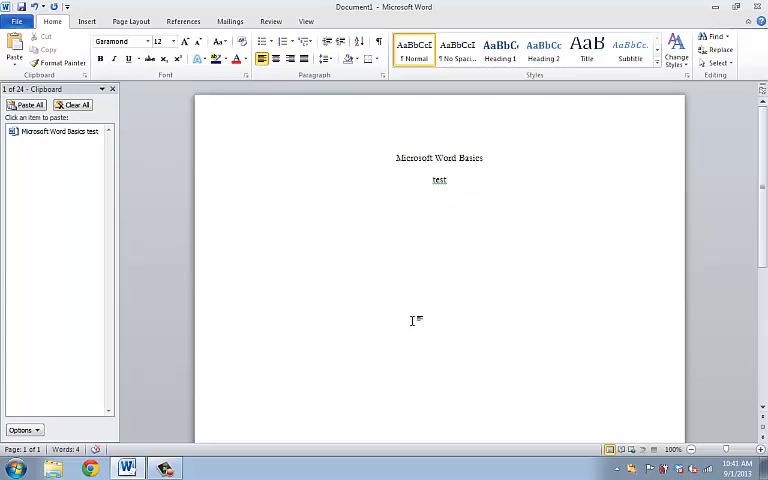
# Type shortcut notes ctrl+x, ctrl+c, ctrl+v, ctrl+s and ctrl+p on separate lines.
pyautogui.write('cts')
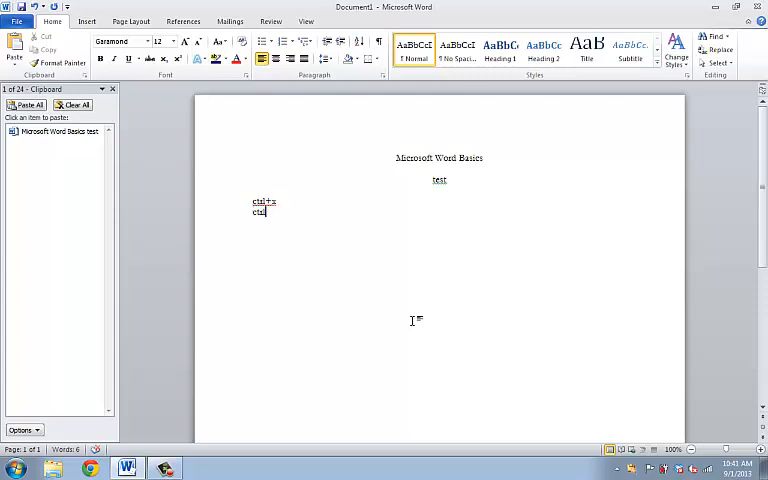
pyautogui.write('+c')
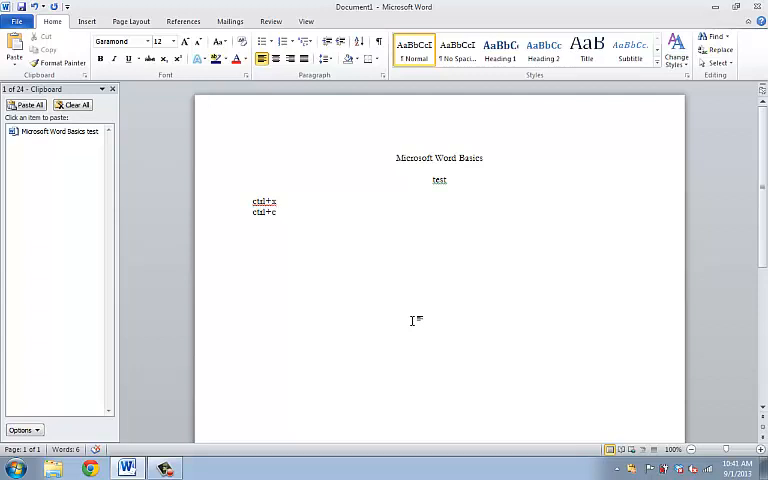
pyautogui.write('ctrl')
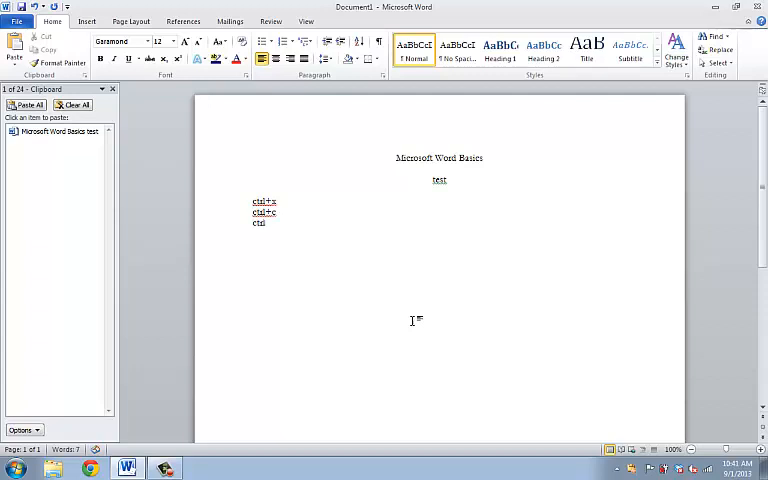
pyautogui.write('+v')
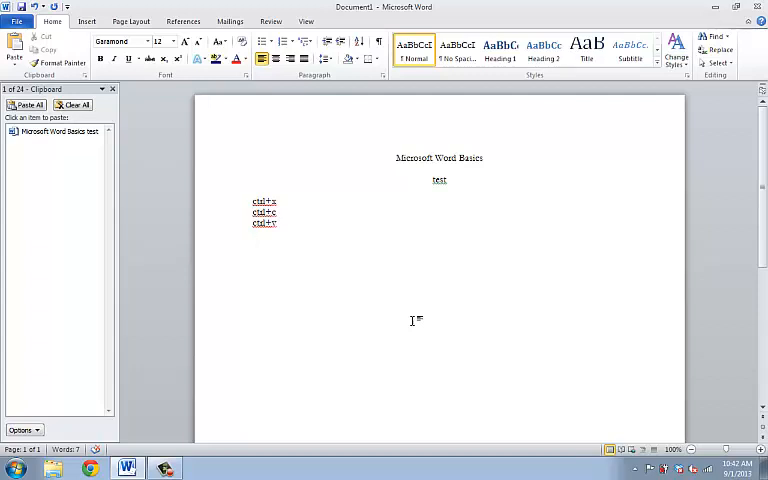
pyautogui.write('ctrl')
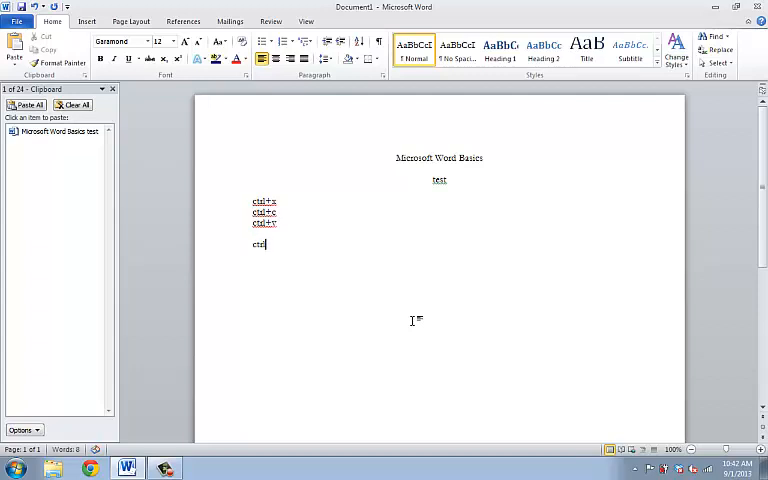
pyautogui.write('+s')
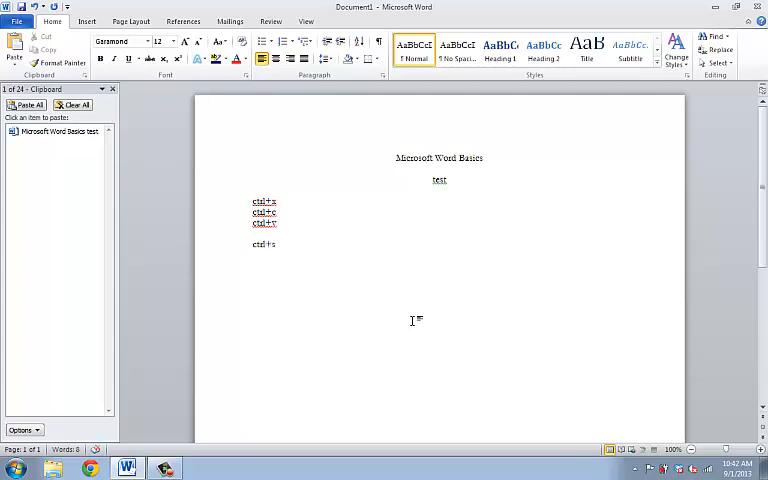
pyautogui.write('ctrl+p')
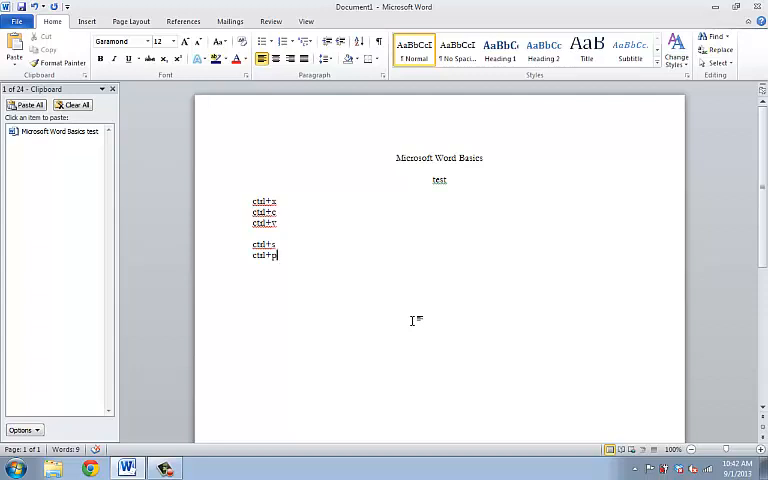
pyautogui.moveTo(221, 77)
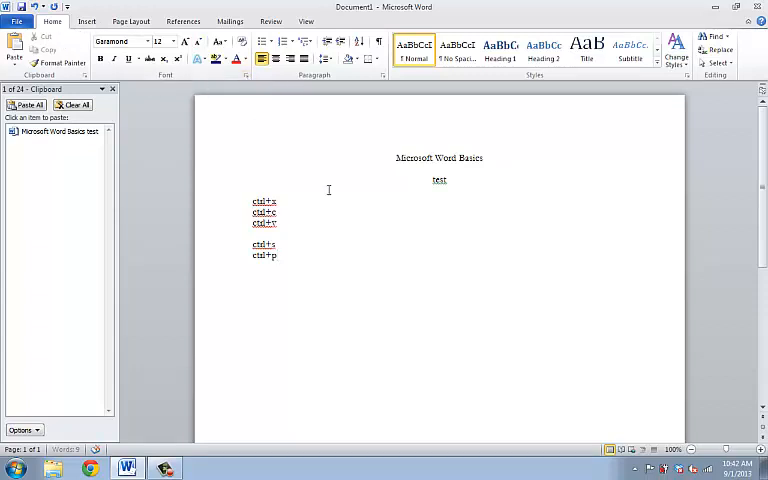
pyautogui.moveTo(326, 239)
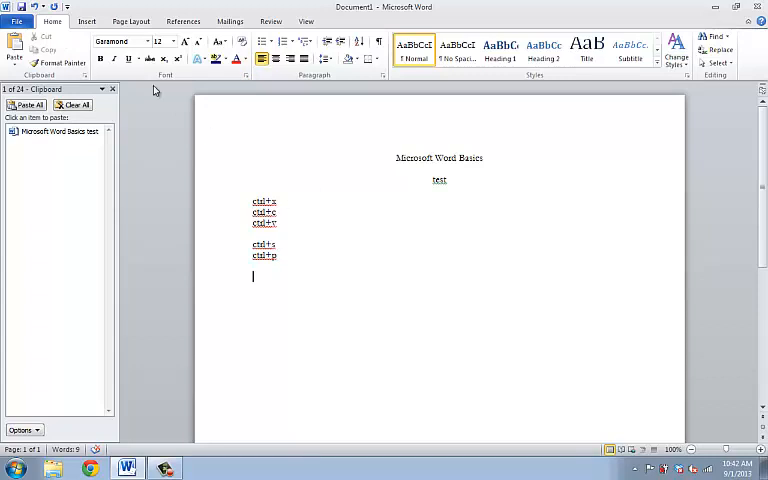
# Type 'text' on a new line and resize it with Grow and Shrink Font to 18 pt.
pyautogui.click(148, 41)
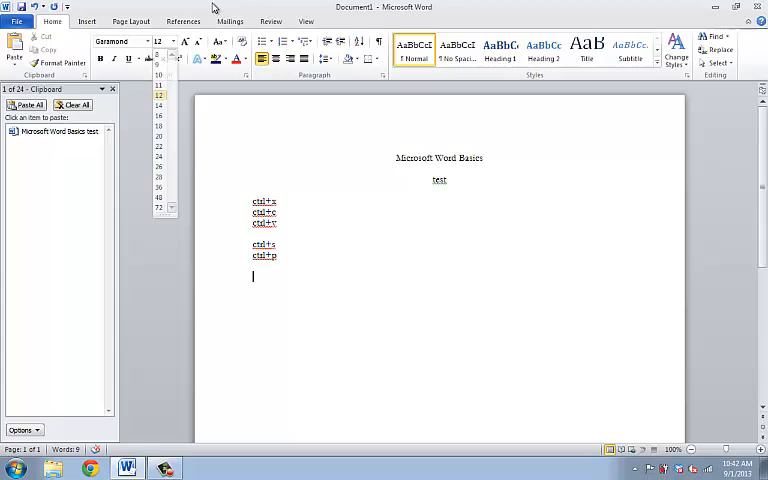
pyautogui.write('text')
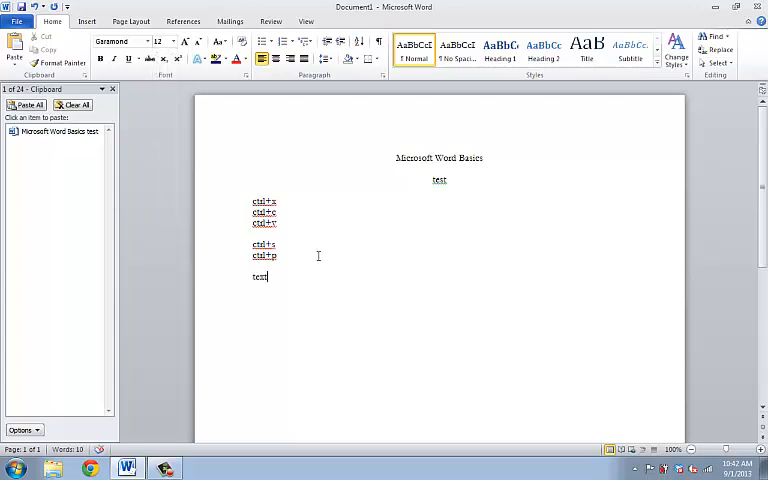
pyautogui.doubleClick(259, 276)
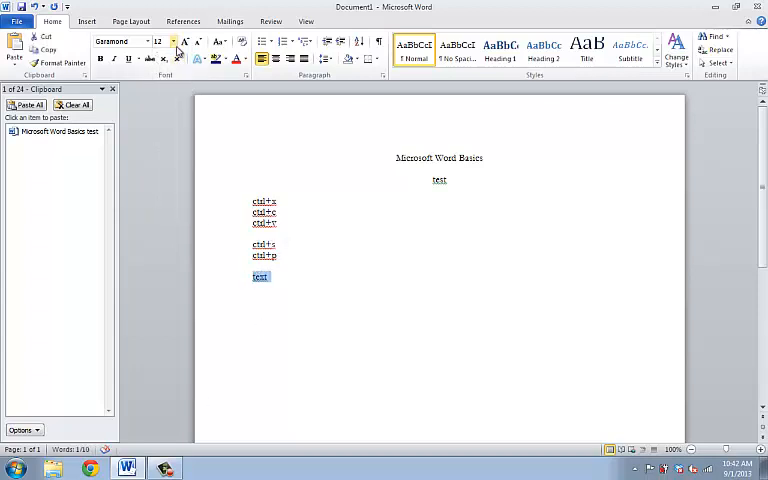
pyautogui.click(174, 41)
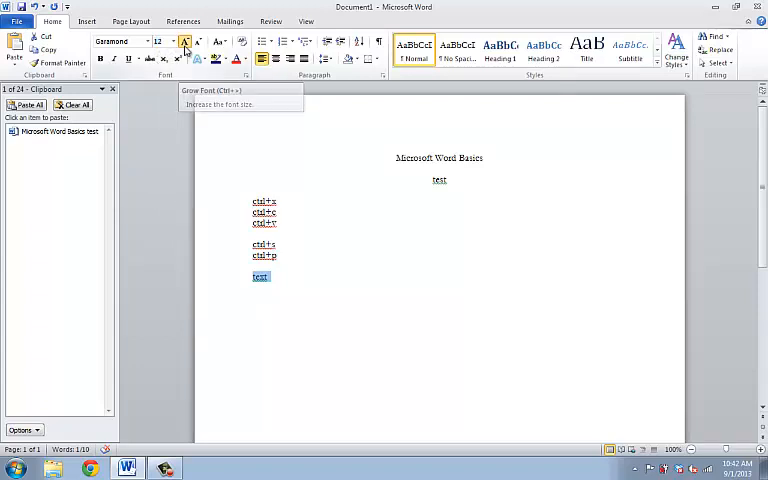
pyautogui.click(185, 41)
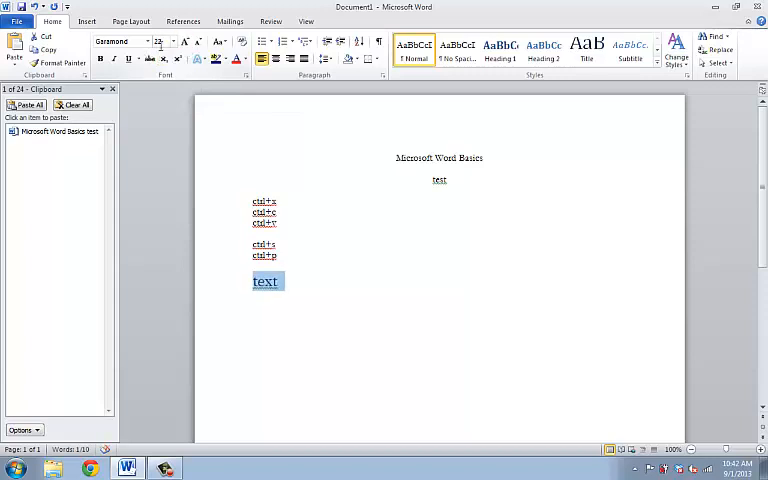
pyautogui.moveTo(199, 41)
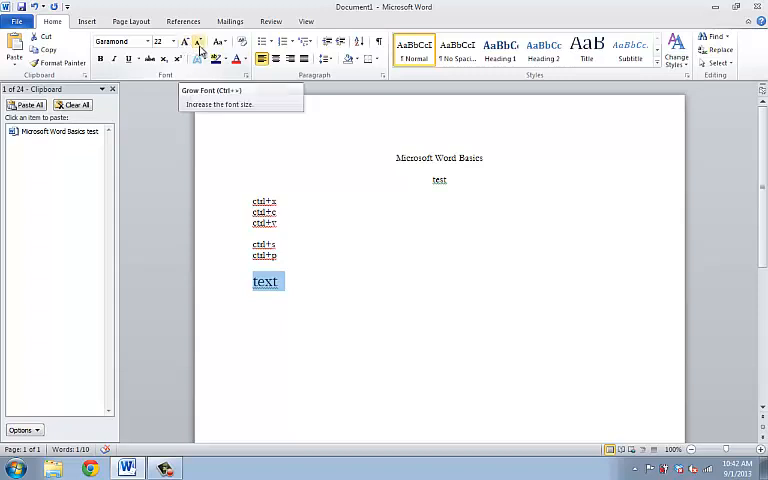
pyautogui.click(185, 41)
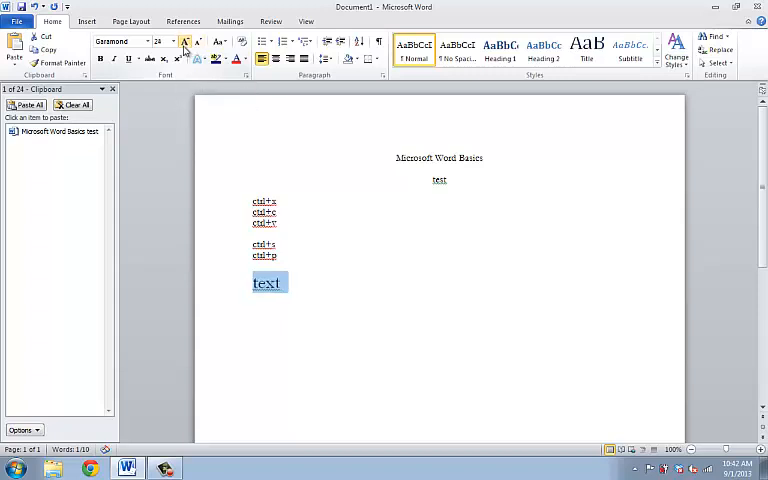
pyautogui.moveTo(198, 42)
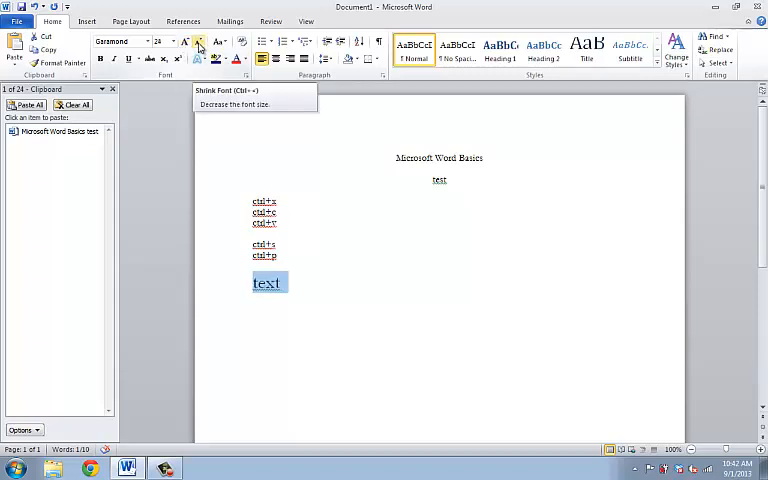
pyautogui.click(198, 40)
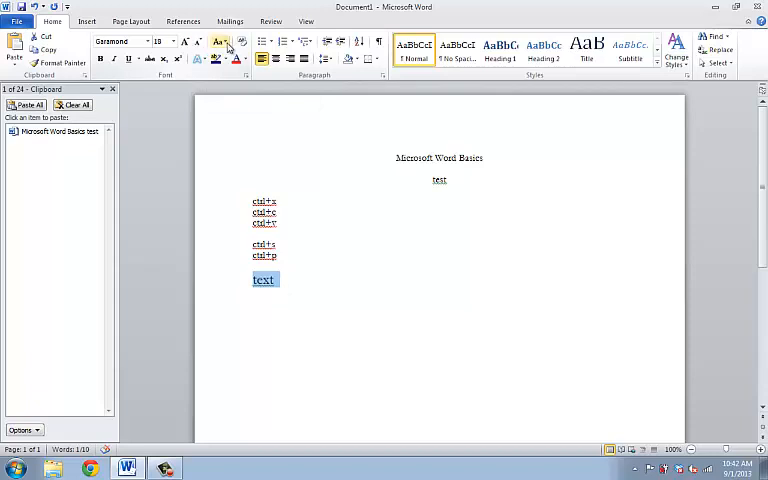
# Use Change Case to capitalize the word so it reads 'Text'.
pyautogui.click(218, 42)
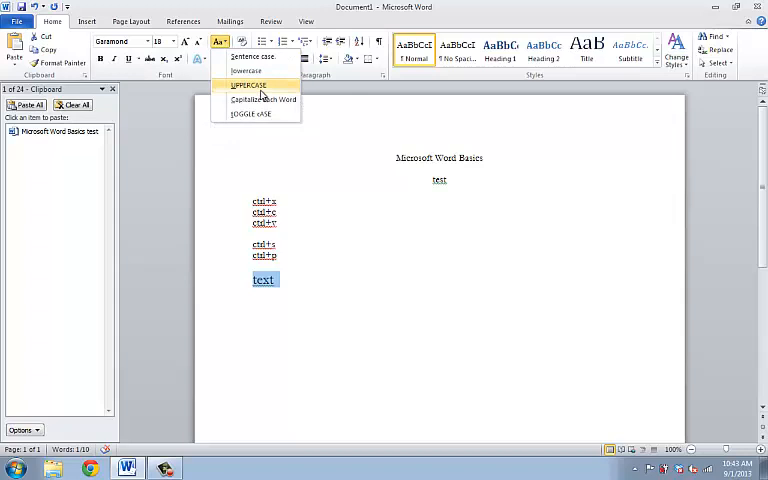
pyautogui.click(248, 85)
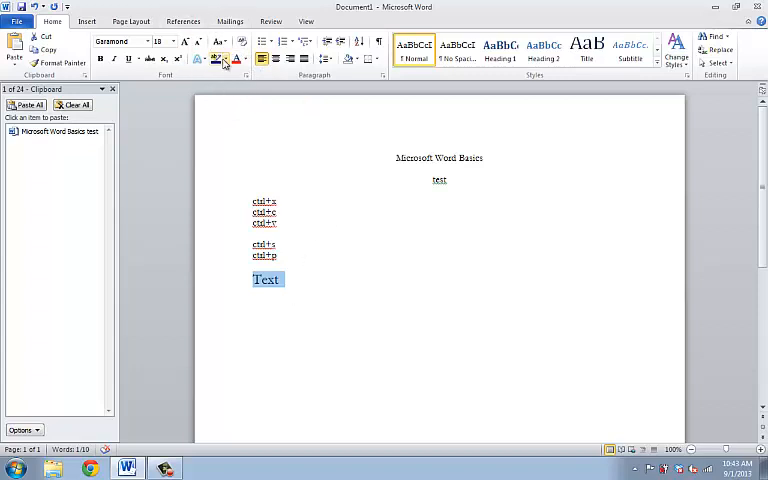
pyautogui.moveTo(248, 78)
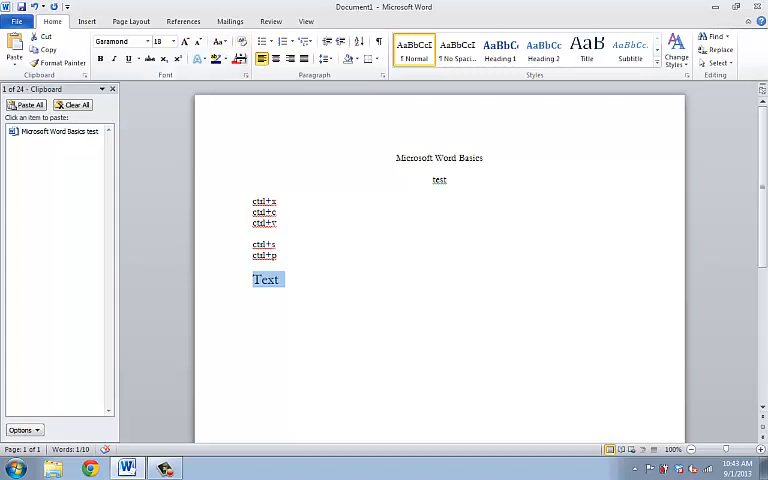
pyautogui.moveTo(242, 42)
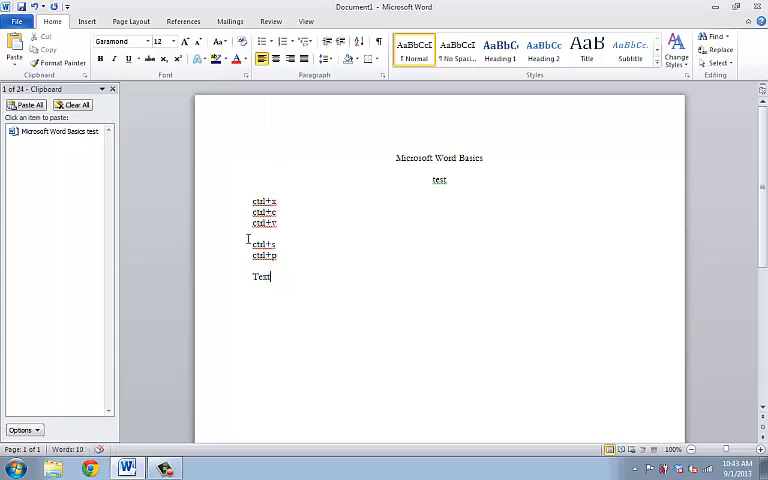
# Try bold and underline on 'Text', then type notes ctrl+b, ctrl+i and ctrl+u.
pyautogui.doubleClick(262, 276)
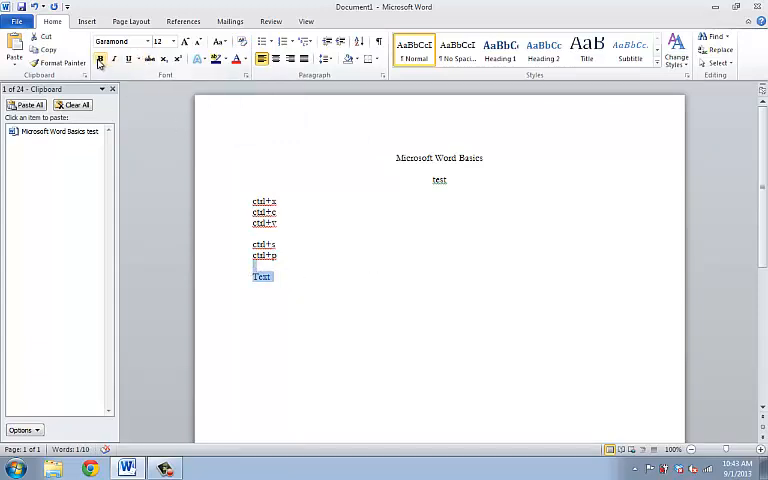
pyautogui.click(114, 58)
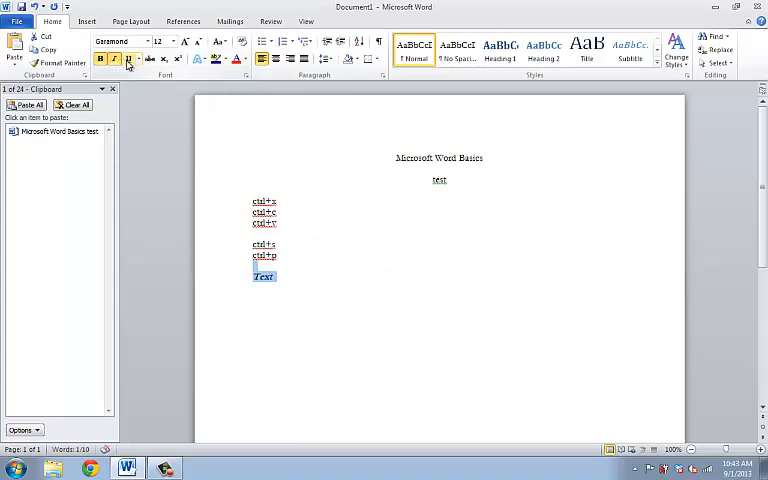
pyautogui.click(149, 58)
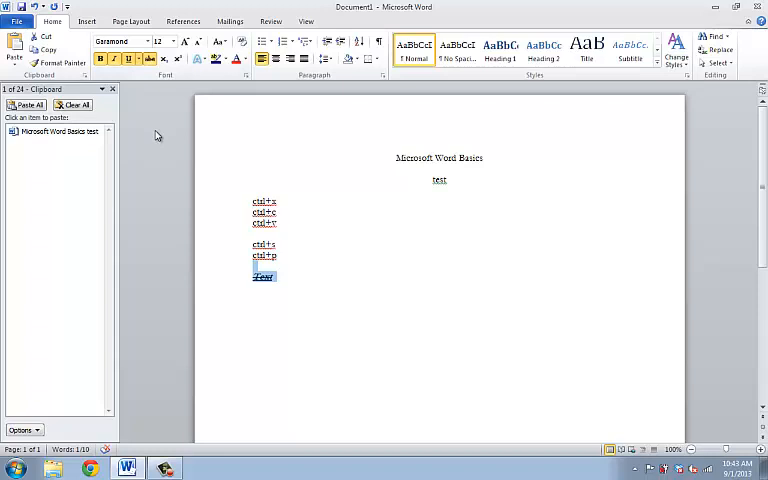
pyautogui.moveTo(100, 59)
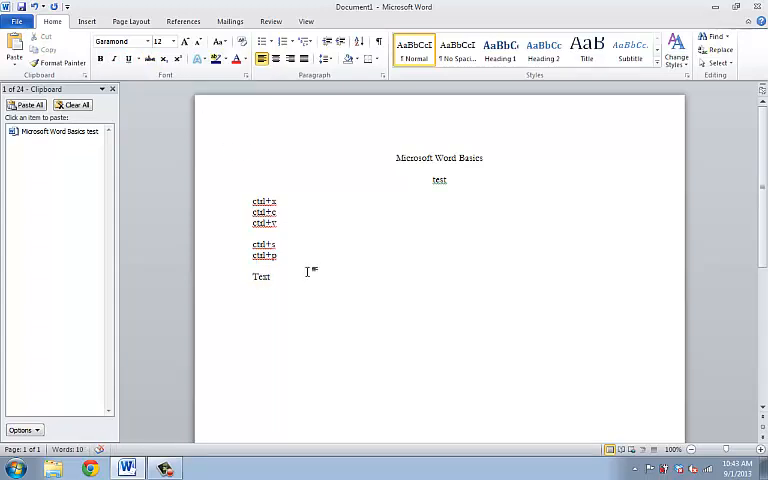
pyautogui.write('ctrl+b')
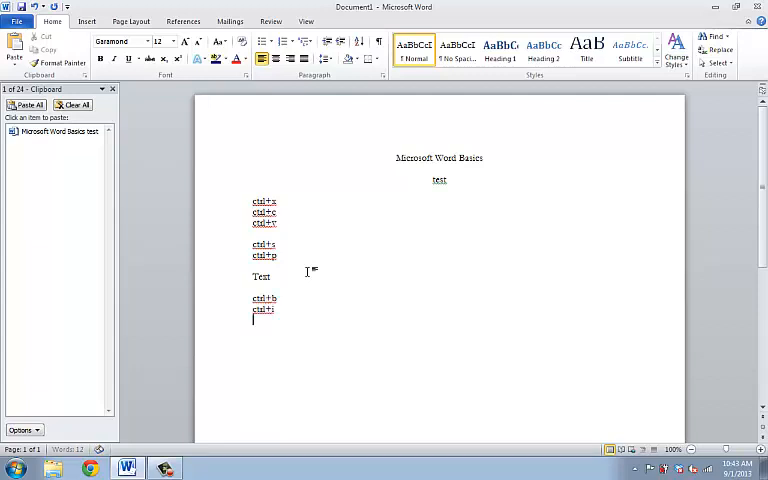
pyautogui.write('ctrl+u')
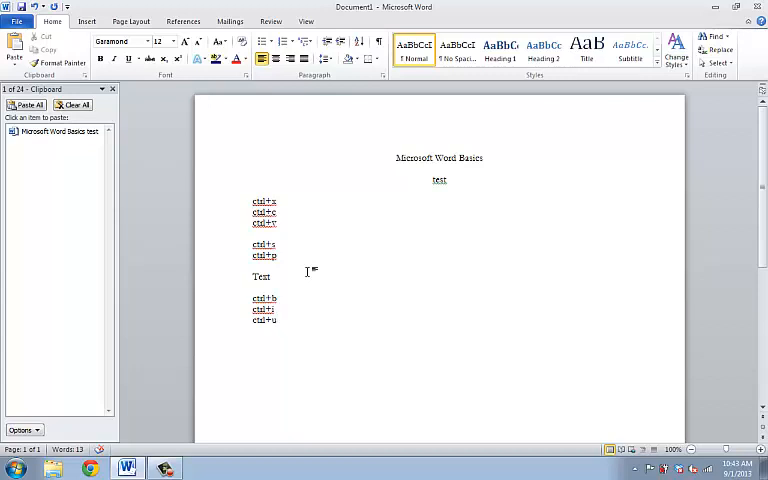
pyautogui.moveTo(34, 254)
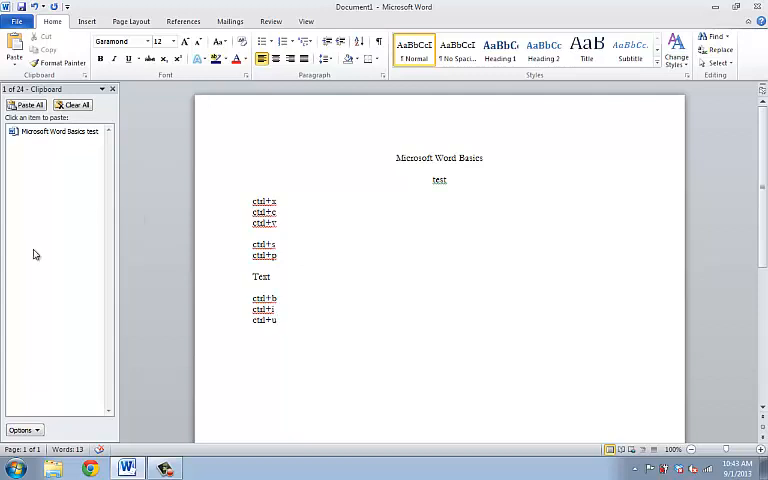
pyautogui.moveTo(220, 293)
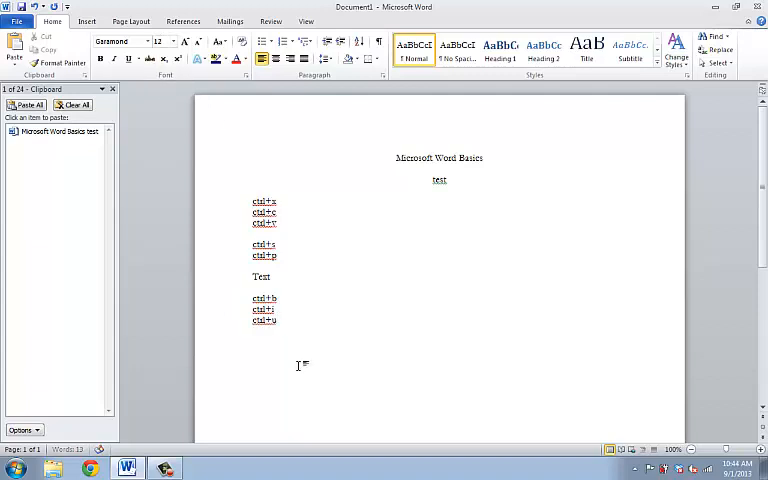
# Type 'text two', apply a styled text effect and font colour, and open the Font dialog.
pyautogui.write('tet')
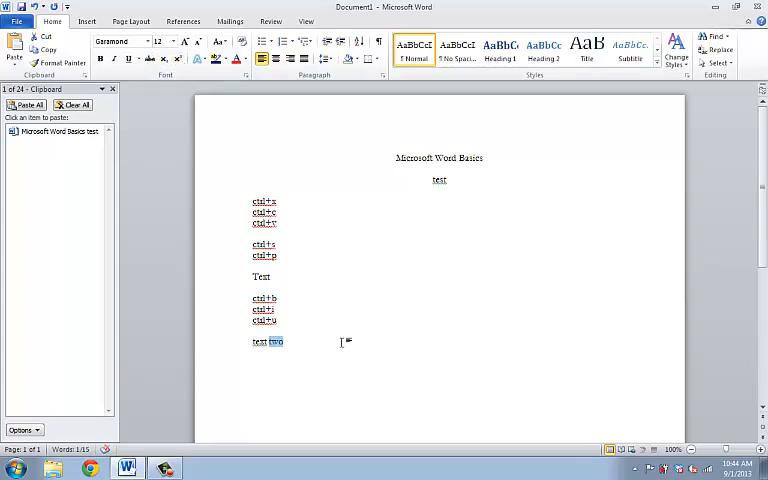
pyautogui.tripleClick(267, 341)
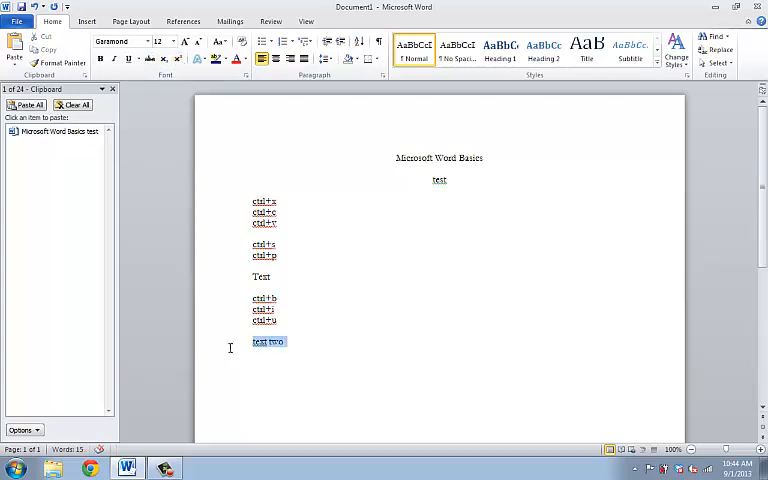
pyautogui.click(200, 58)
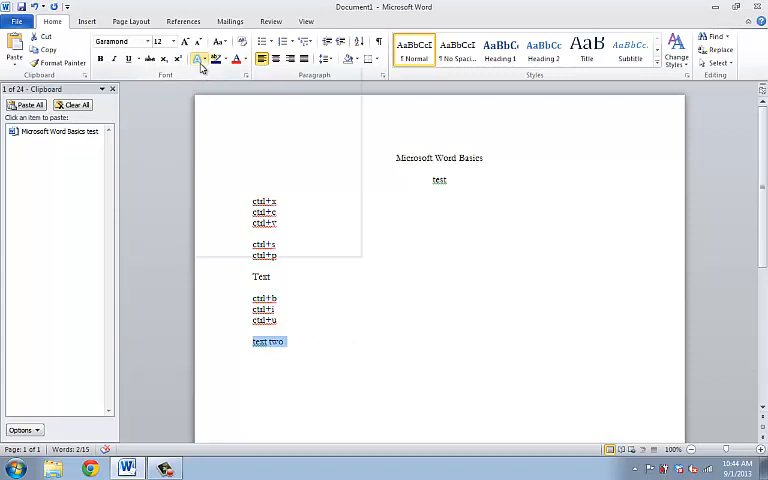
pyautogui.click(100, 58)
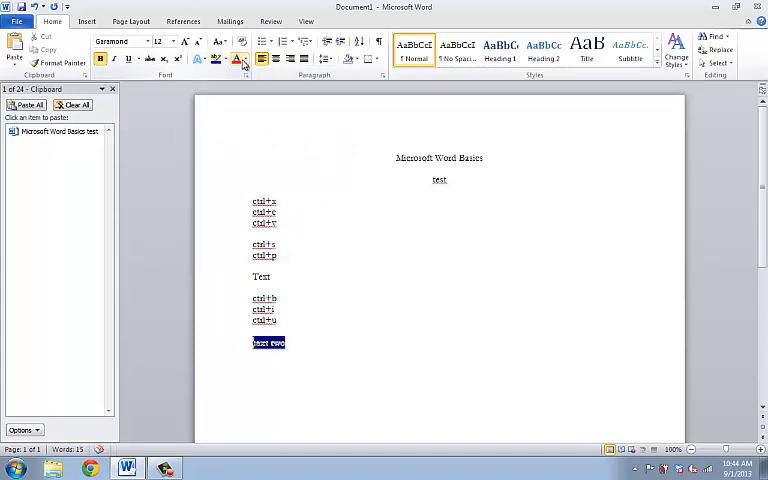
pyautogui.click(247, 59)
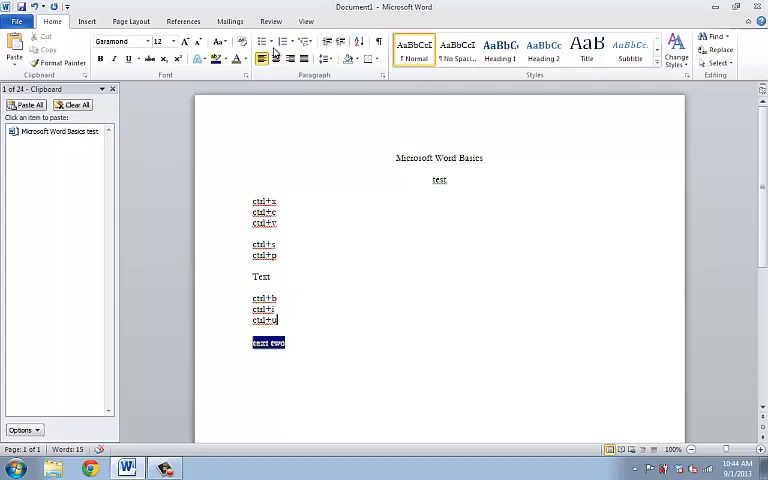
pyautogui.click(247, 58)
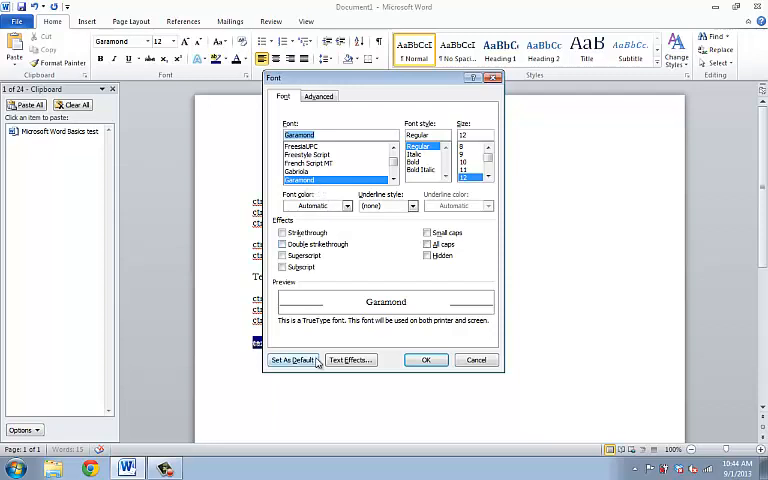
pyautogui.moveTo(451, 387)
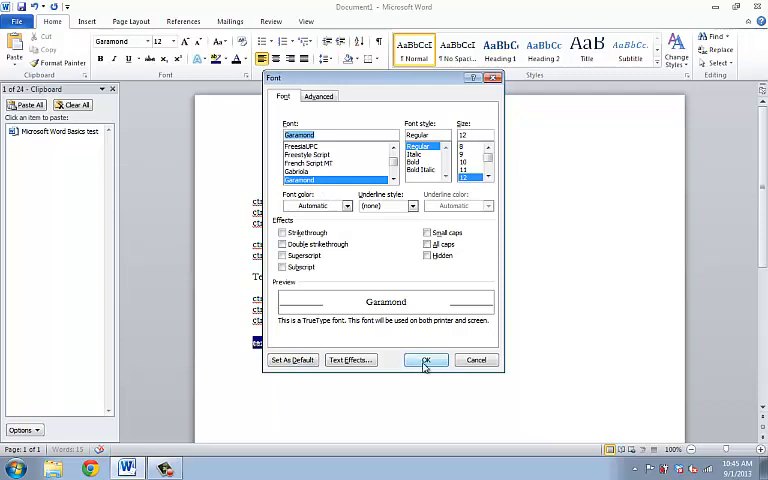
# Confirm the Font dialog with Garamond, Regular, size 12 and close it.
pyautogui.click(425, 360)
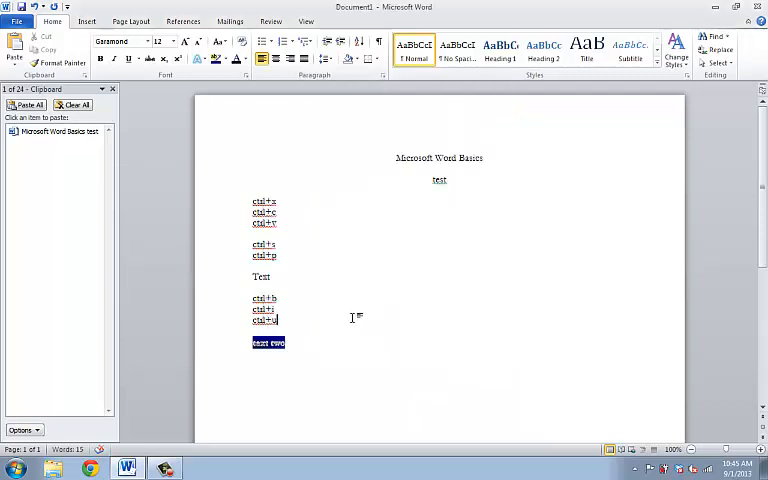
pyautogui.moveTo(362, 134)
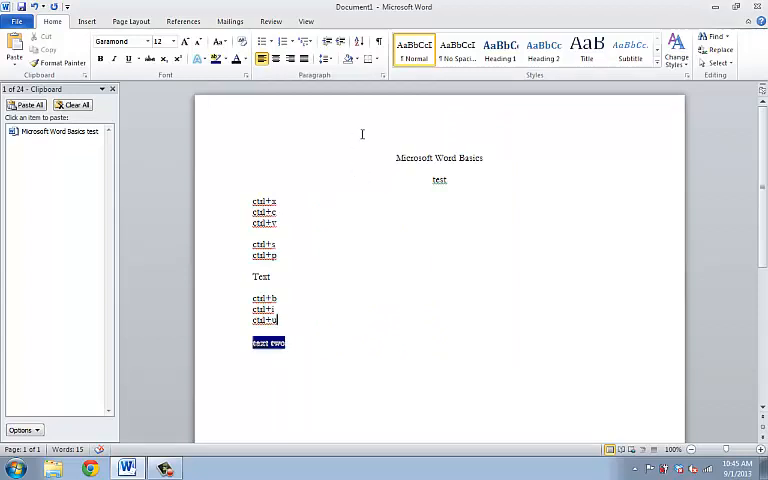
pyautogui.moveTo(295, 266)
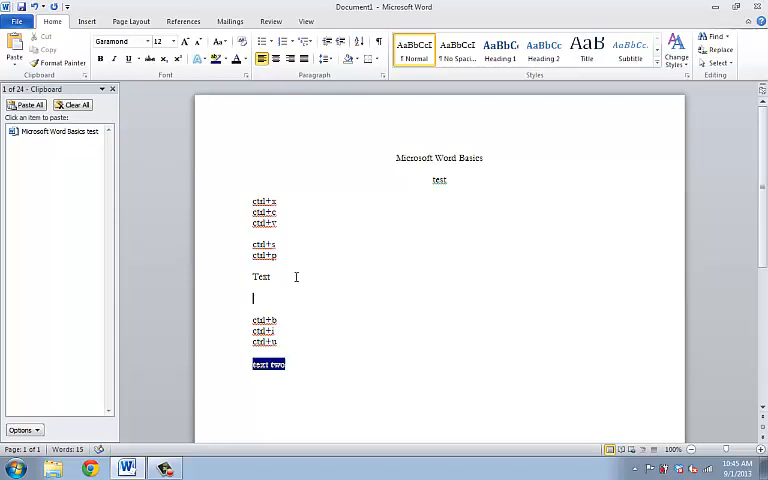
# Type 'Alignment' and try Center, Align Right and Justify on it.
pyautogui.write('Alignment')
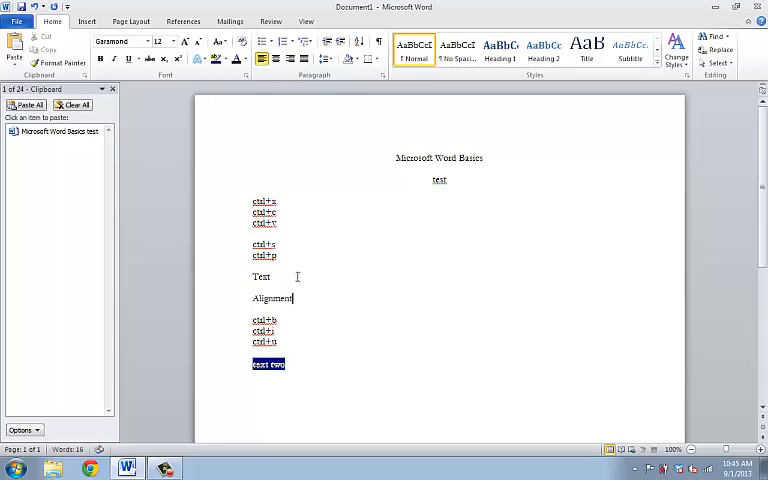
pyautogui.doubleClick(272, 298)
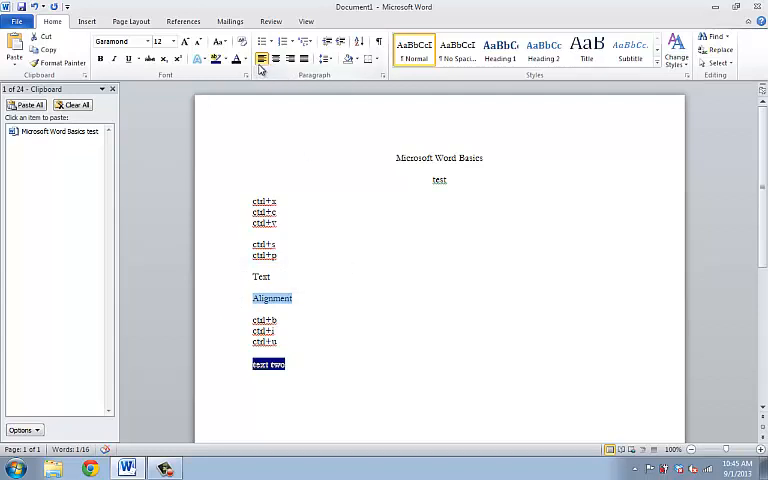
pyautogui.click(275, 58)
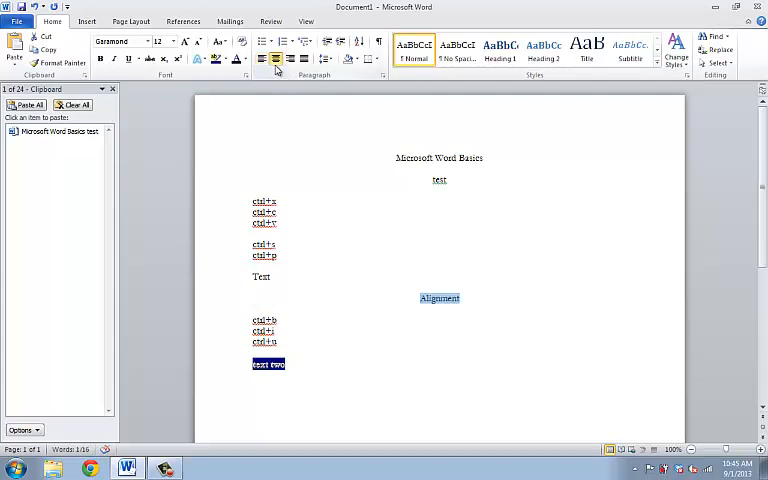
pyautogui.click(290, 58)
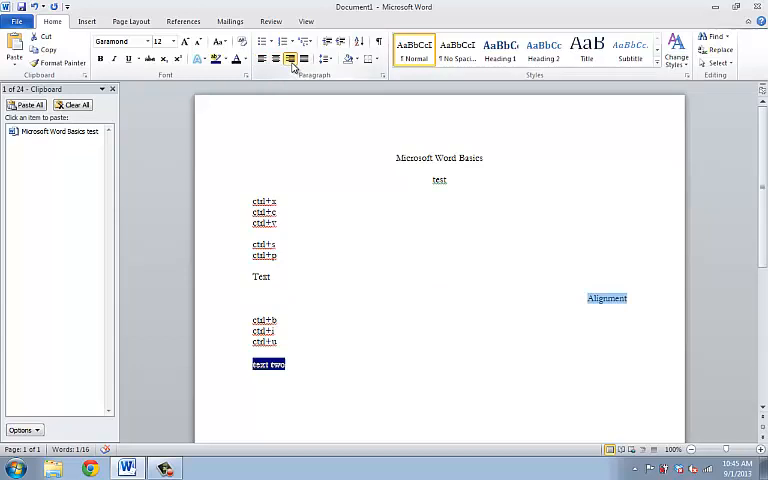
pyautogui.click(262, 58)
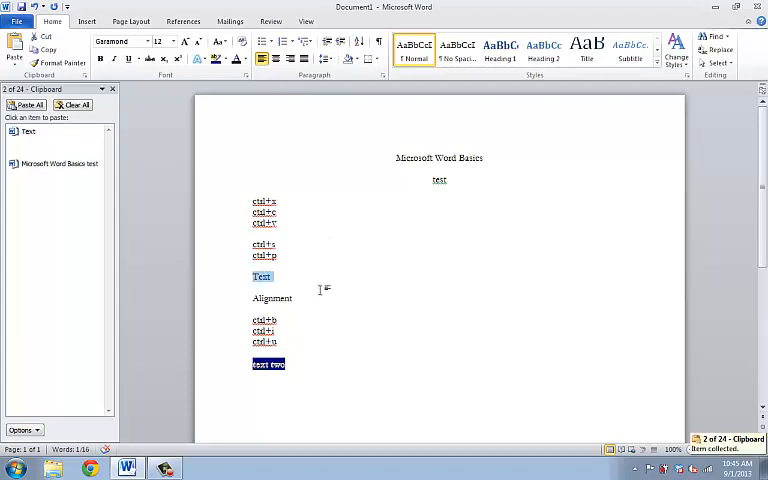
# Cut the standalone 'Text' and fill the Alignment line with repeated 'Text' and typed words.
pyautogui.write('Text')
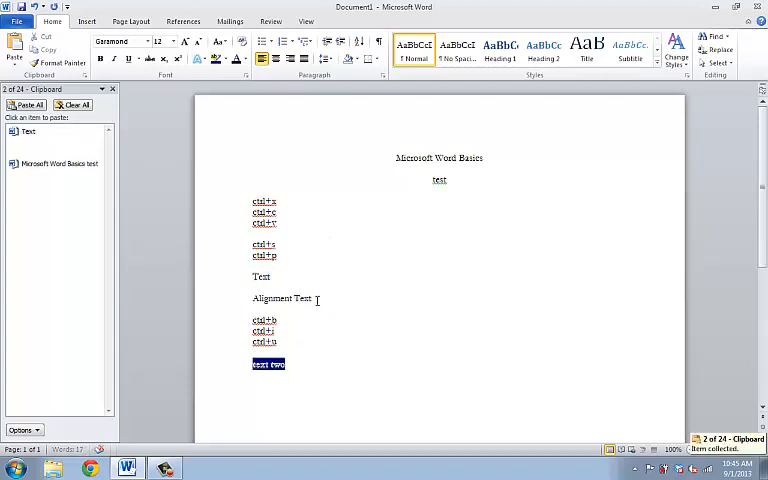
pyautogui.doubleClick(260, 276)
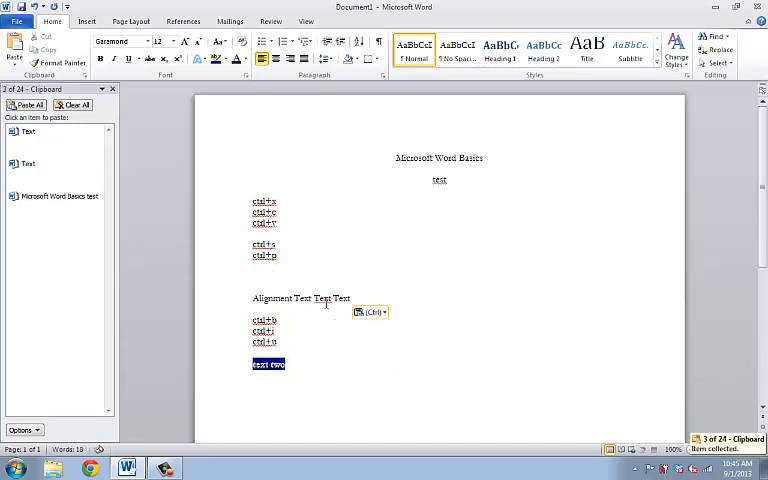
pyautogui.write('word word word word word word')
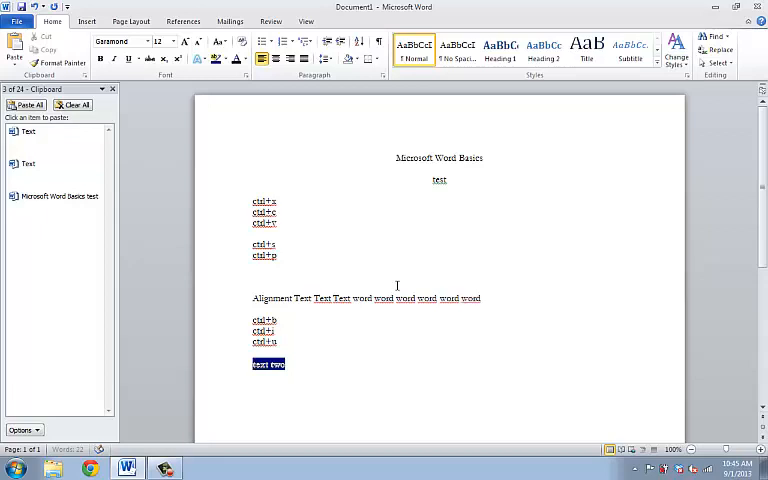
pyautogui.write('Text Text Text A')
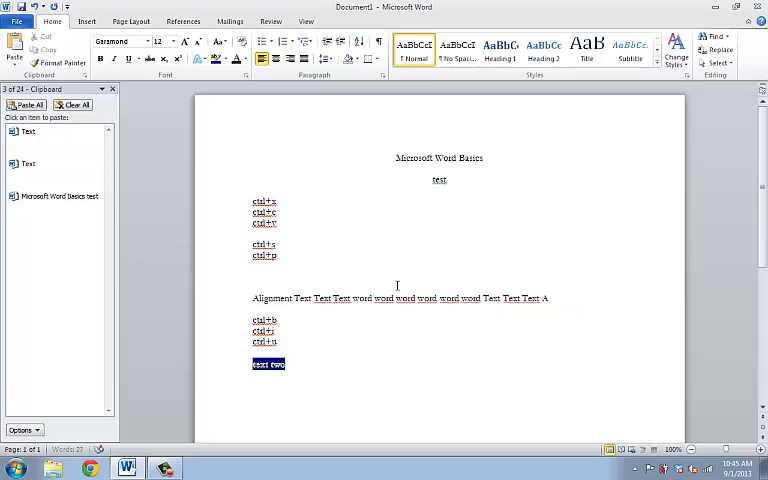
pyautogui.write('Alignment aligh')
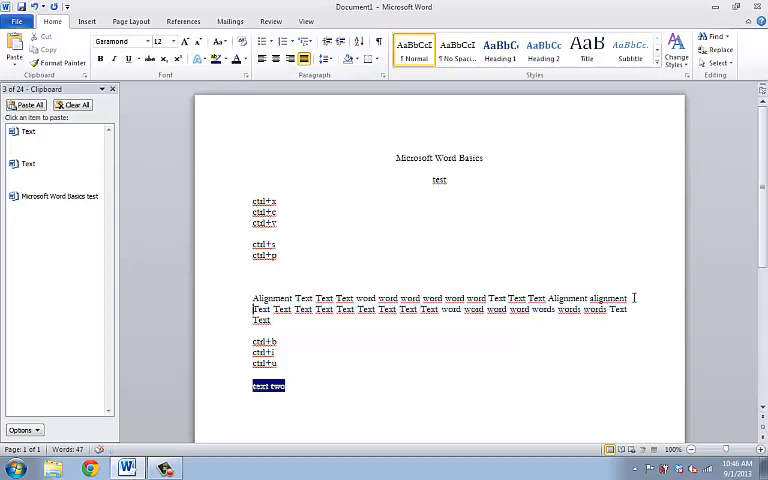
pyautogui.moveTo(218, 326)
pyautogui.write('ind')
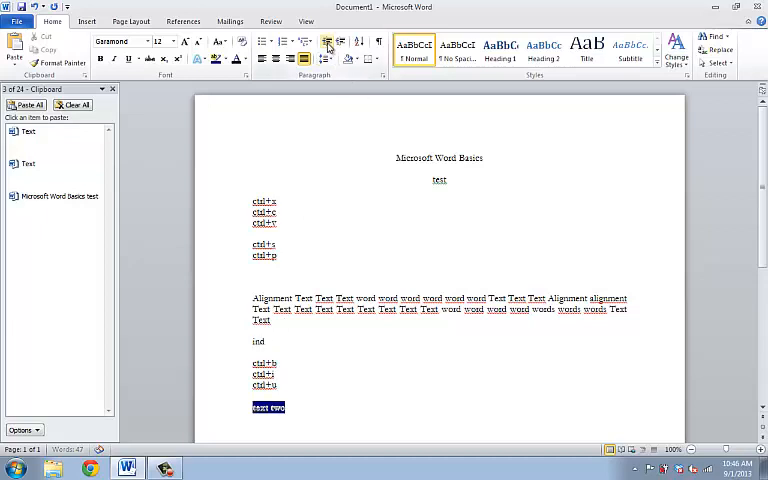
# Finish typing 'indent' on the new line and select the word.
pyautogui.write('ent')
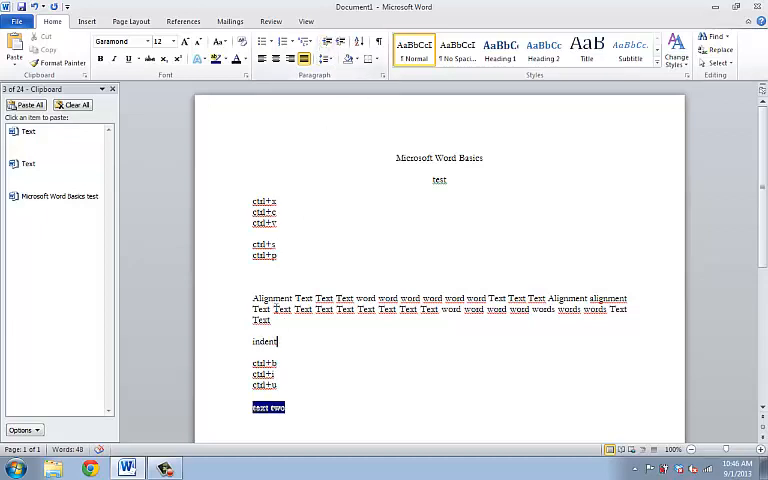
pyautogui.doubleClick(265, 341)
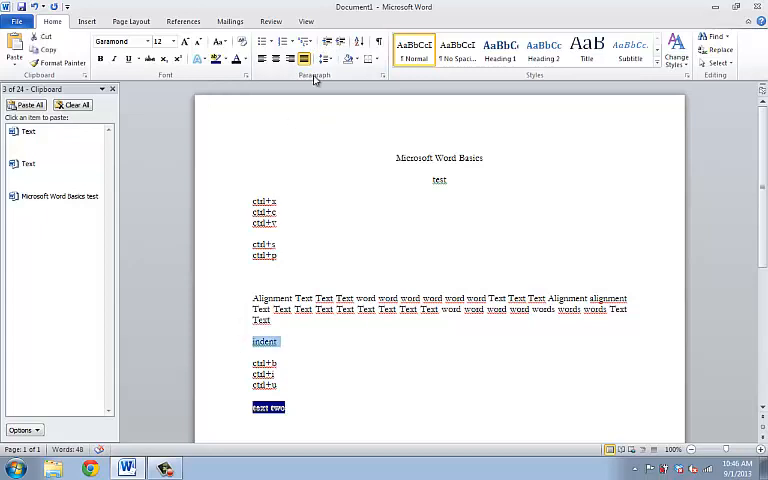
pyautogui.click(340, 43)
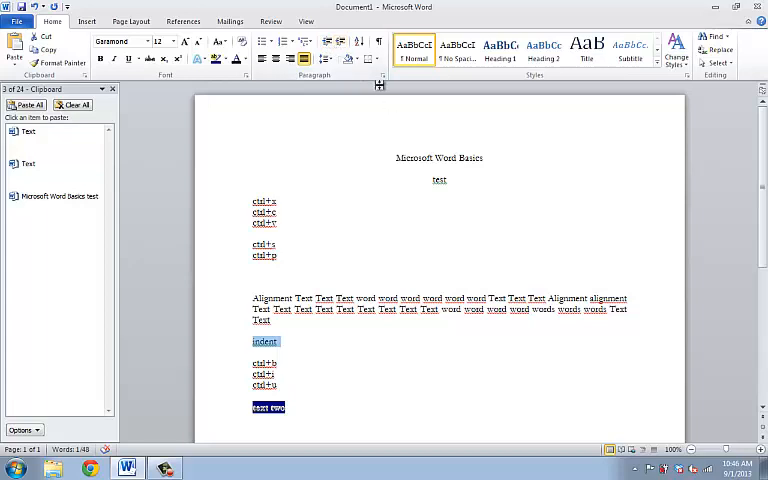
pyautogui.moveTo(381, 76)
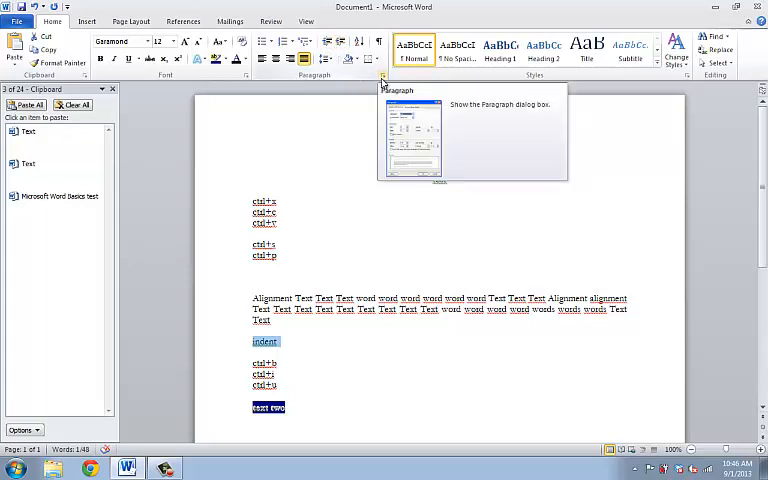
pyautogui.click(382, 76)
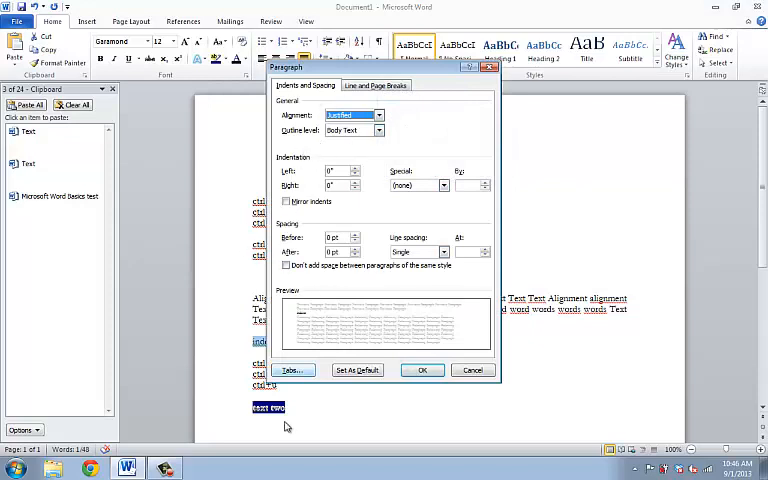
pyautogui.moveTo(347, 383)
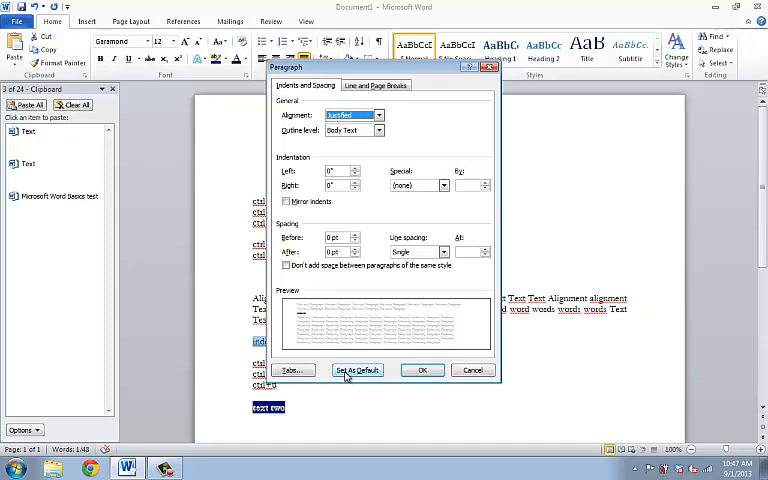
pyautogui.moveTo(510, 361)
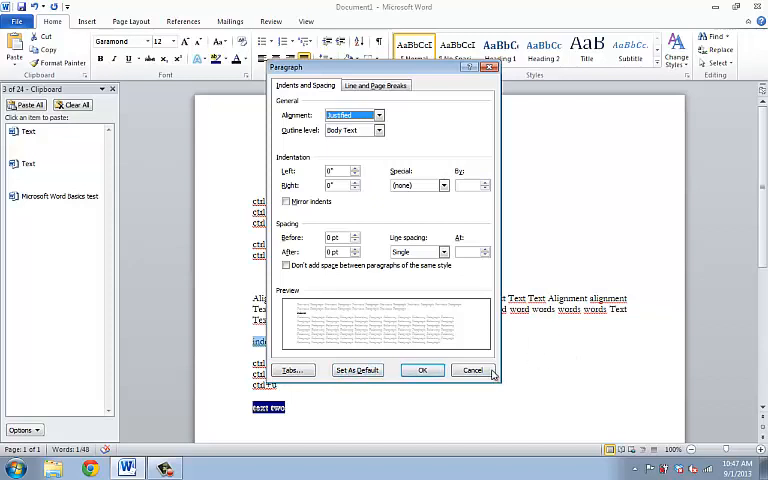
pyautogui.click(471, 370)
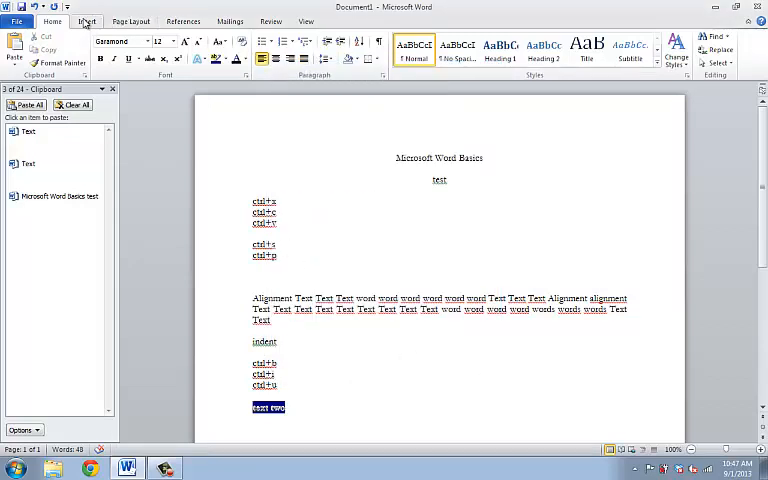
pyautogui.click(86, 20)
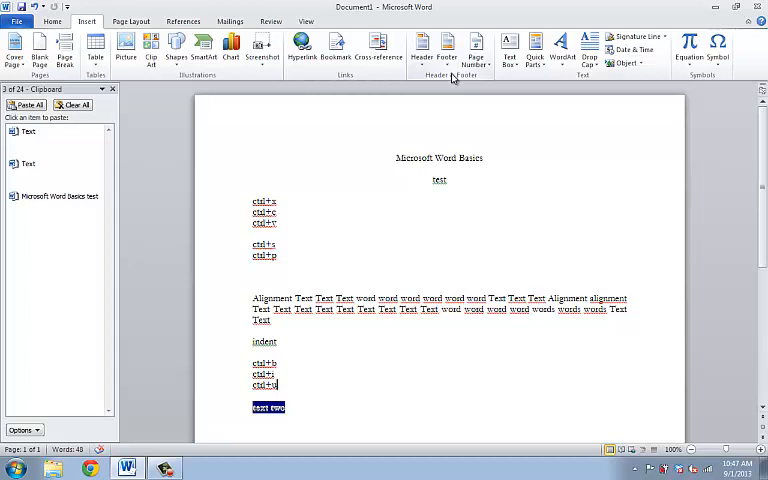
pyautogui.moveTo(422, 45)
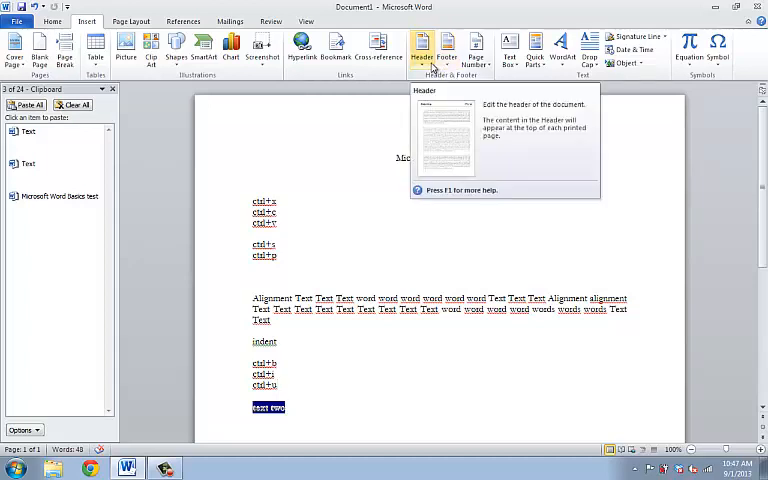
# Insert an Alphabet-style header with the title 'Lesson 1'.
pyautogui.click(421, 48)
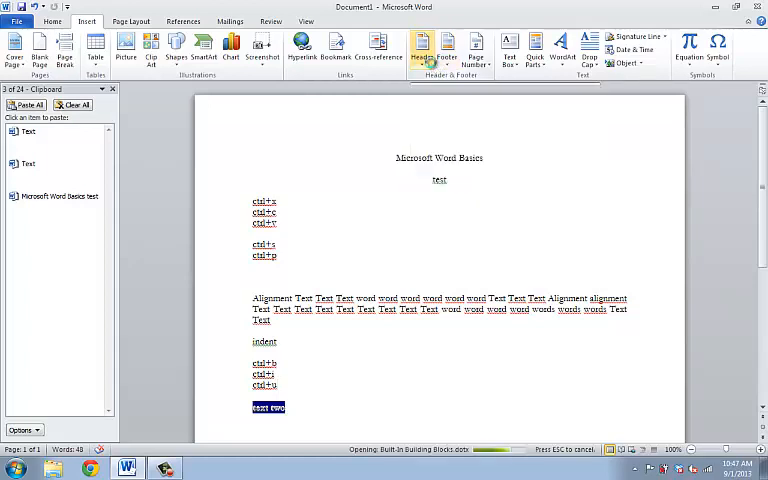
pyautogui.click(421, 47)
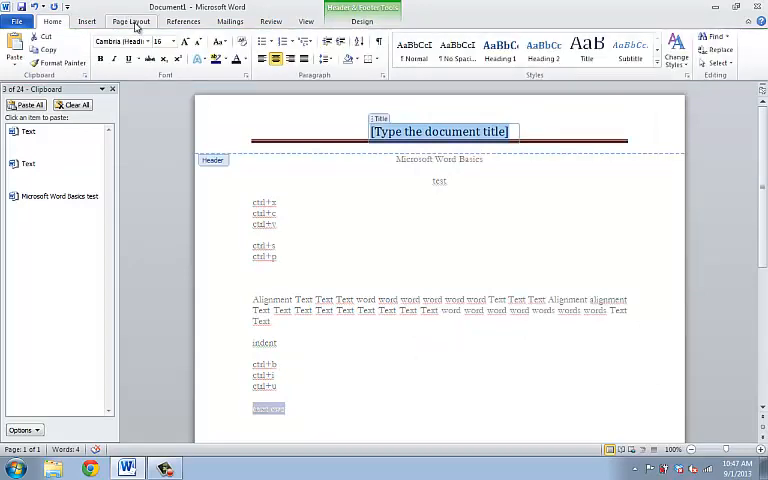
pyautogui.click(86, 21)
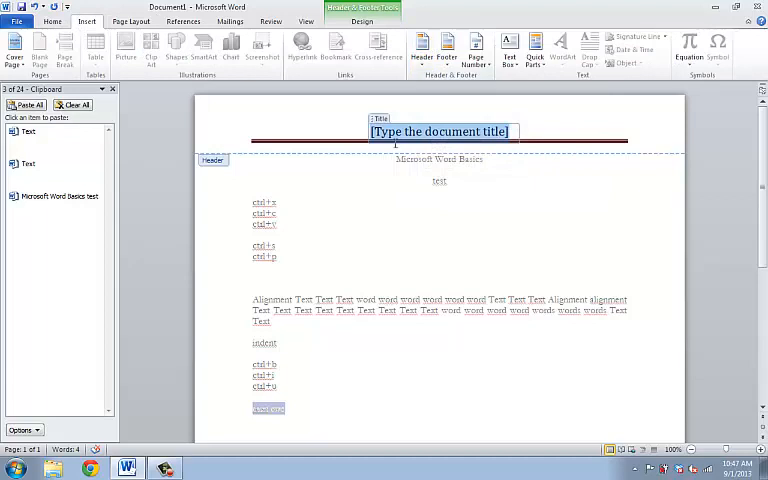
pyautogui.write('Les')
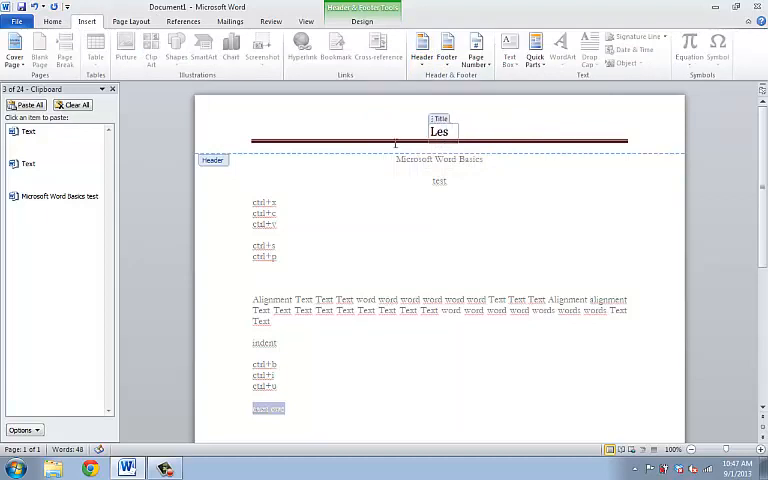
pyautogui.write('son 1')
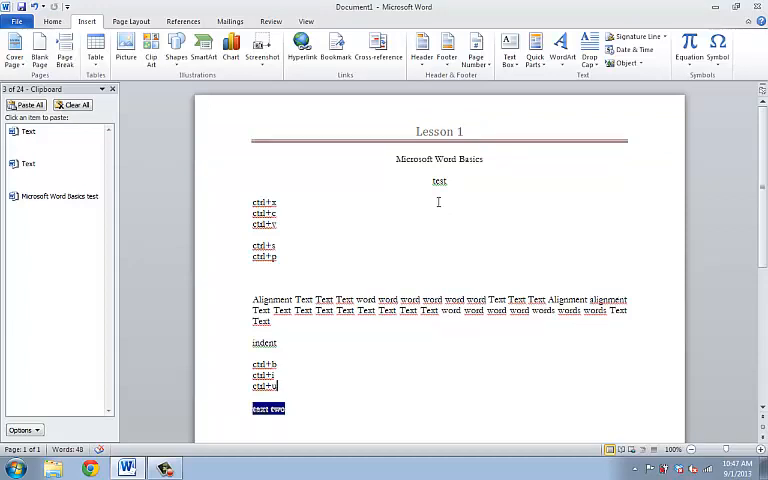
pyautogui.moveTo(131, 20)
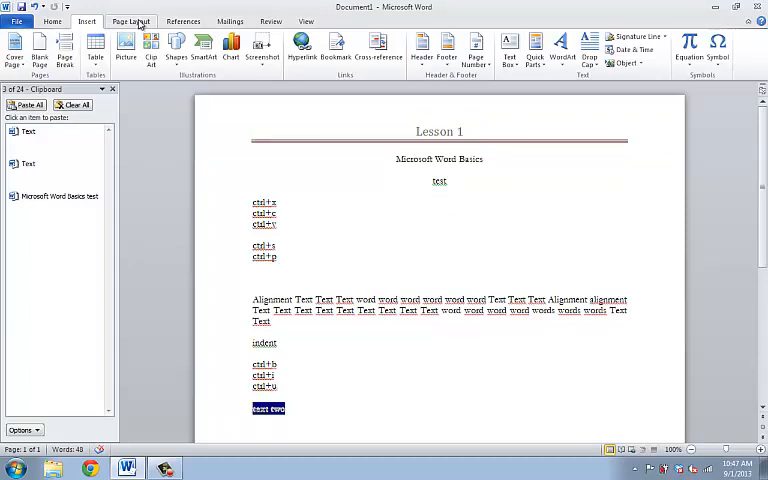
# Choose a built-in footer design and type 'Footer!' into it.
pyautogui.click(447, 47)
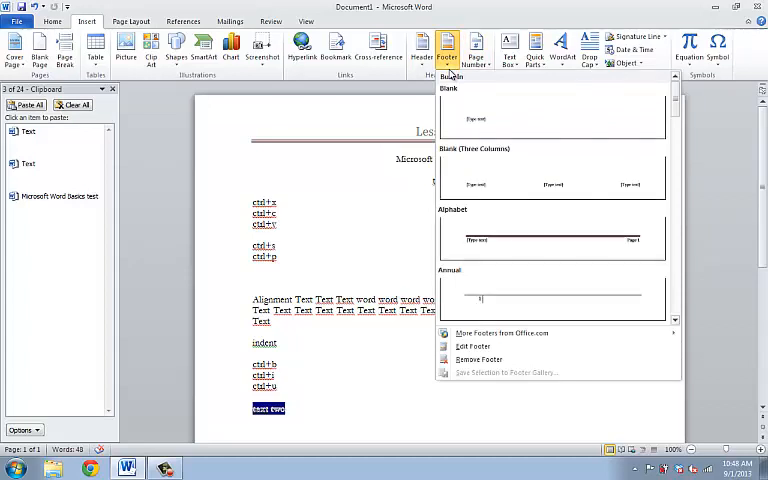
pyautogui.moveTo(675, 153)
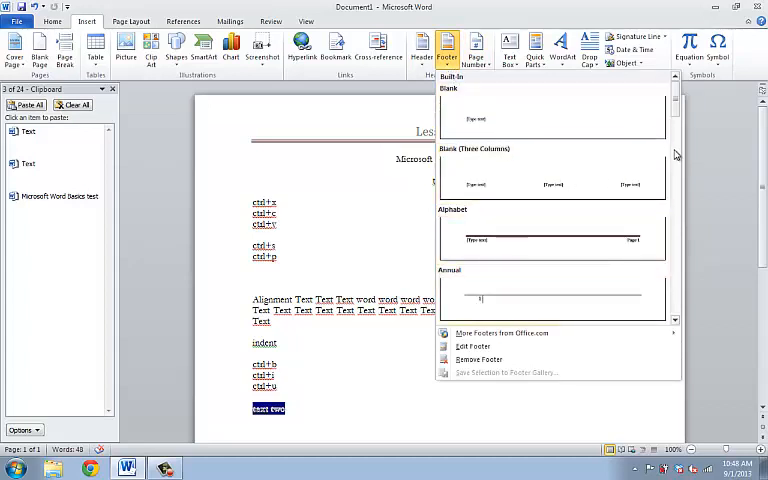
pyautogui.scroll(-3)
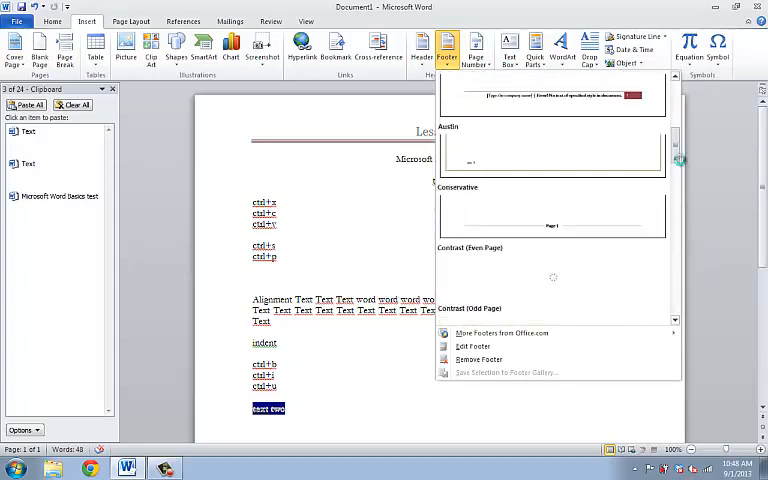
pyautogui.scroll(-3)
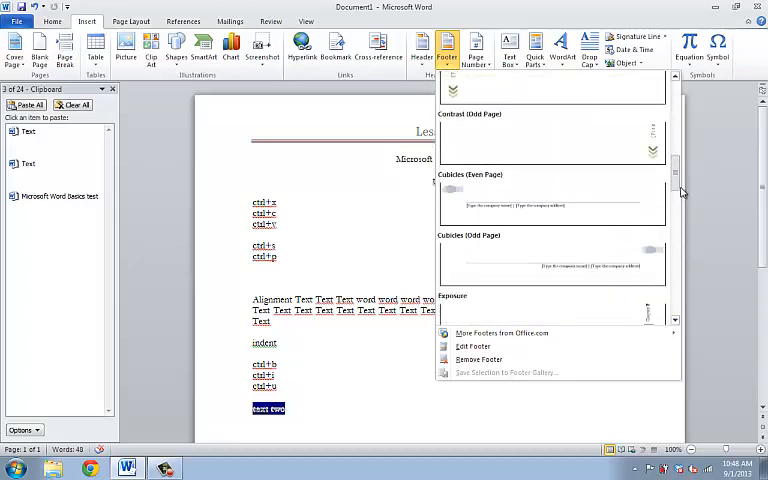
pyautogui.scroll(-3)
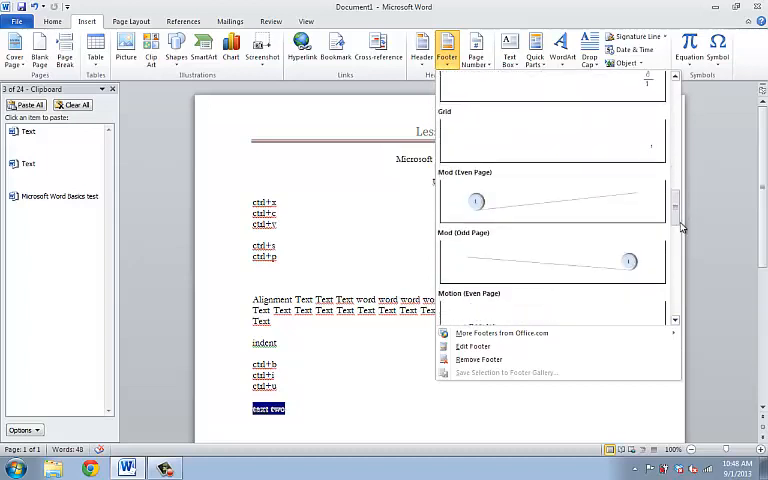
pyautogui.scroll(3)
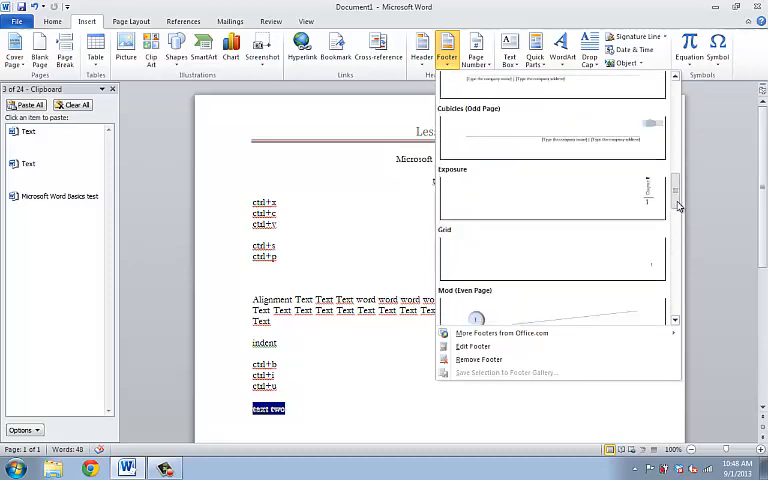
pyautogui.scroll(3)
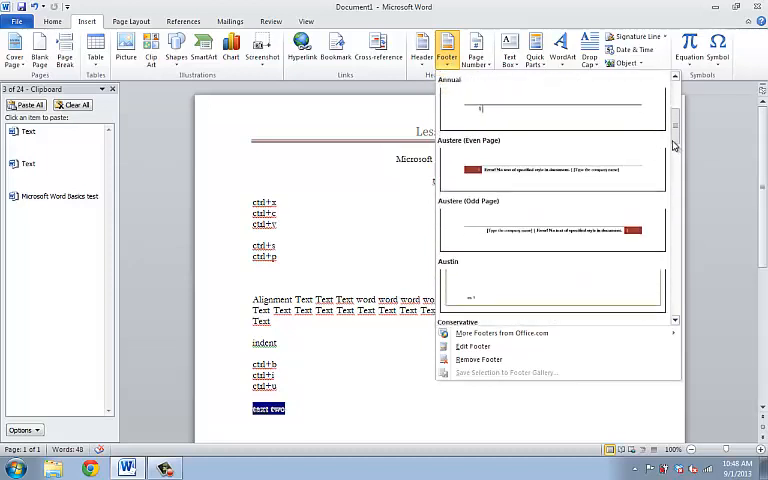
pyautogui.scroll(3)
pyautogui.write('F')
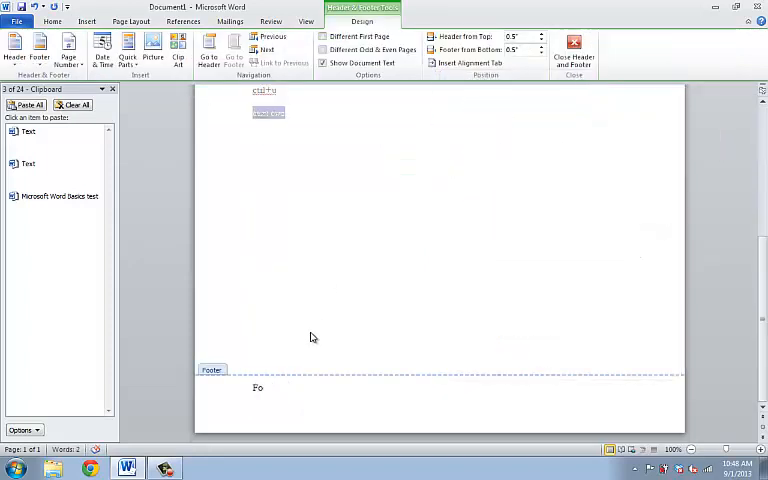
pyautogui.write('oter!')
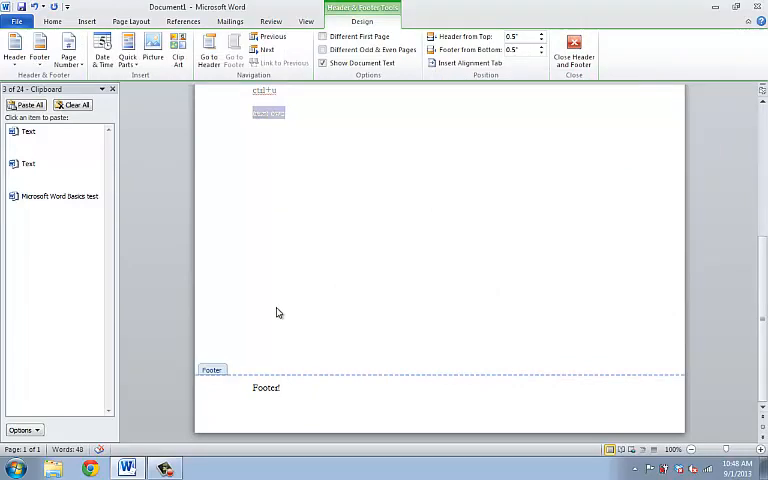
pyautogui.moveTo(334, 364)
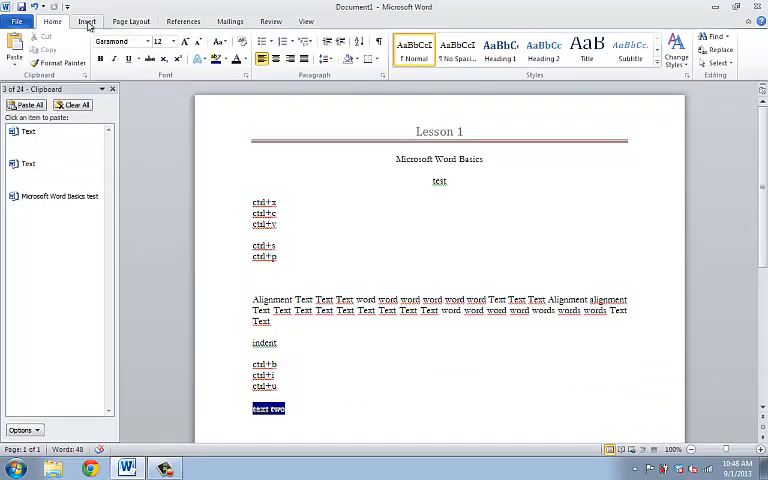
# Insert a vertical 'Page 1' page number in the margin, then close Header and Footer.
pyautogui.click(476, 45)
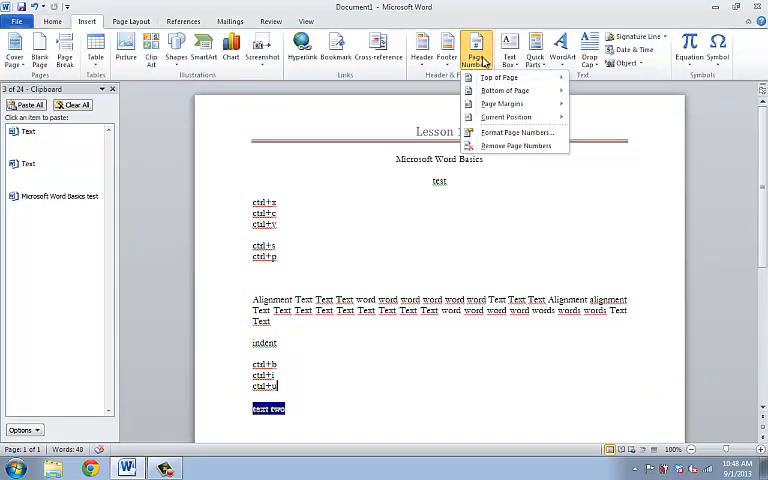
pyautogui.click(446, 45)
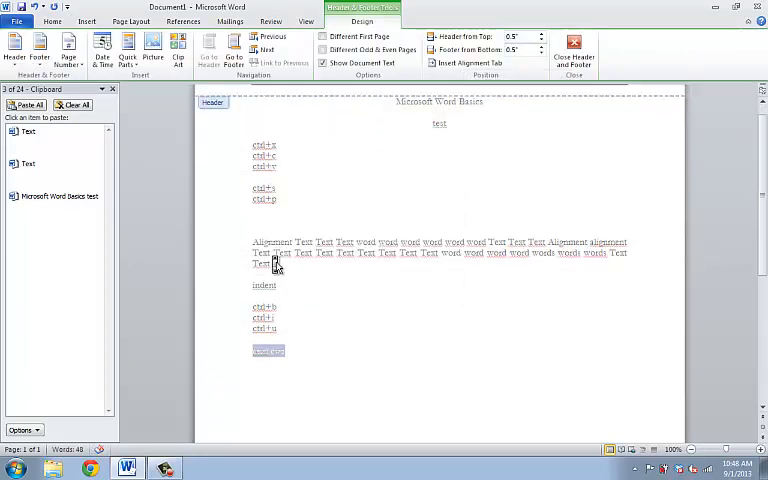
pyautogui.scroll(-3)
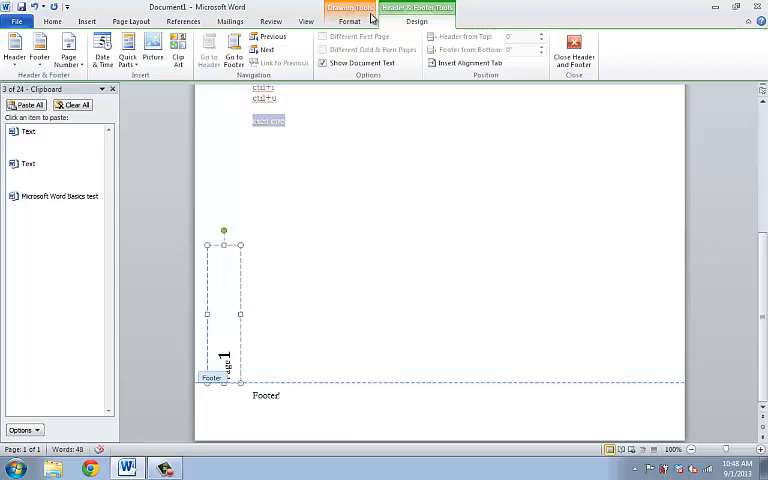
pyautogui.moveTo(212, 77)
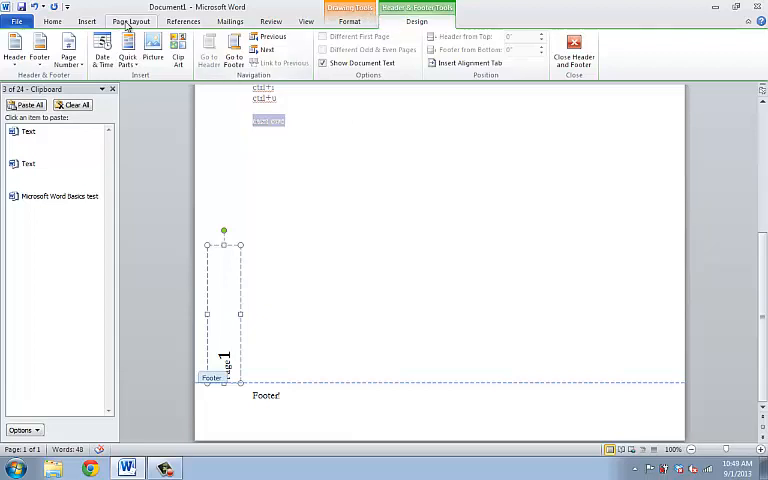
pyautogui.click(86, 21)
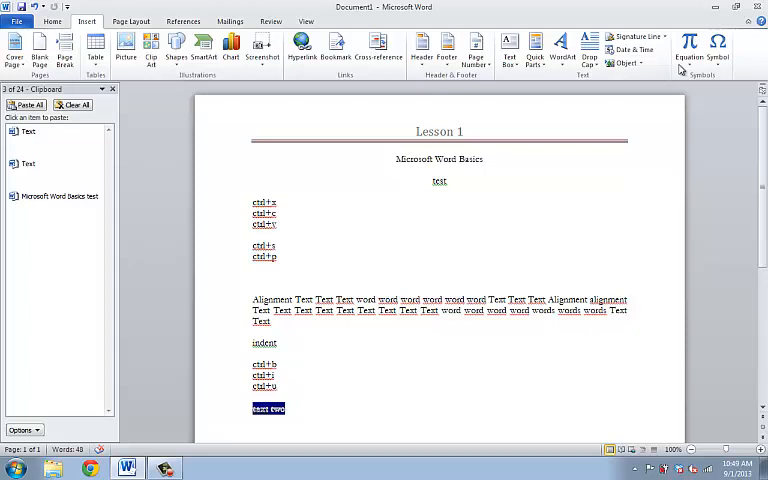
pyautogui.moveTo(717, 45)
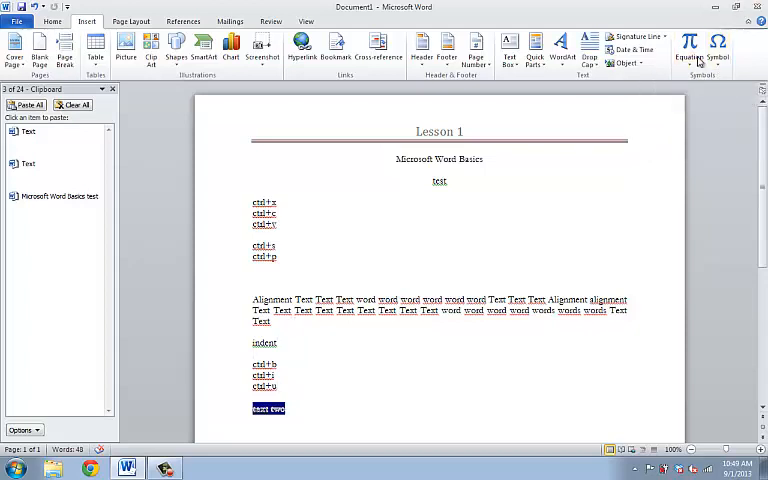
# Open the full Symbol dialog and insert the product symbol ∏ after 'indent'.
pyautogui.click(718, 45)
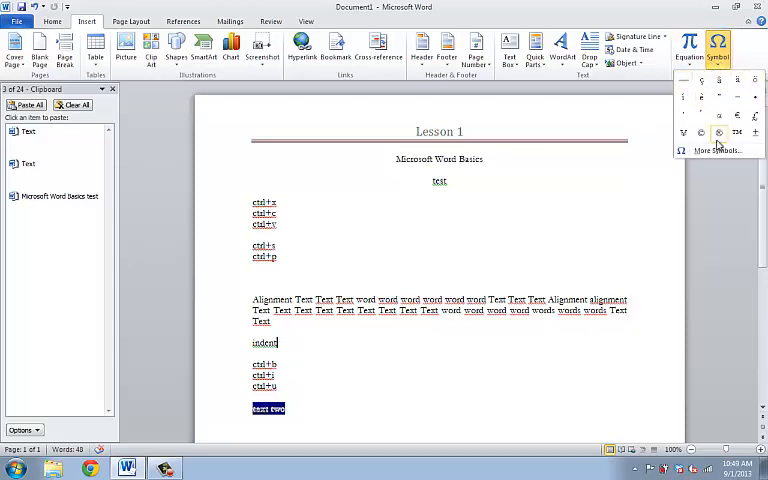
pyautogui.click(718, 150)
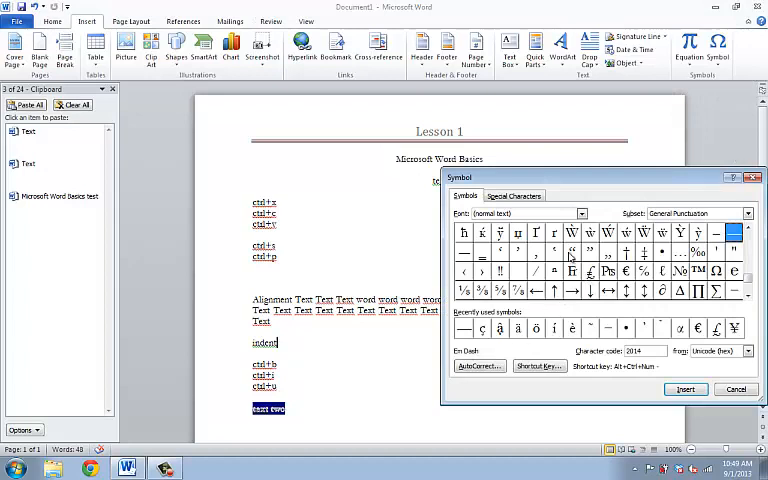
pyautogui.click(698, 291)
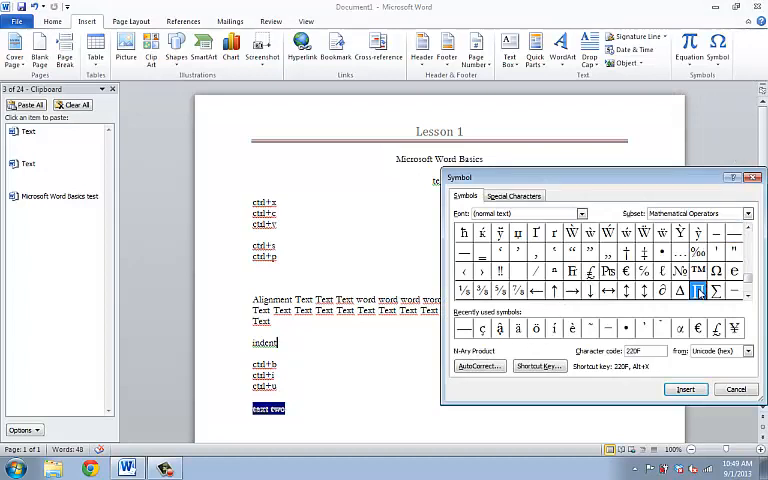
pyautogui.click(685, 389)
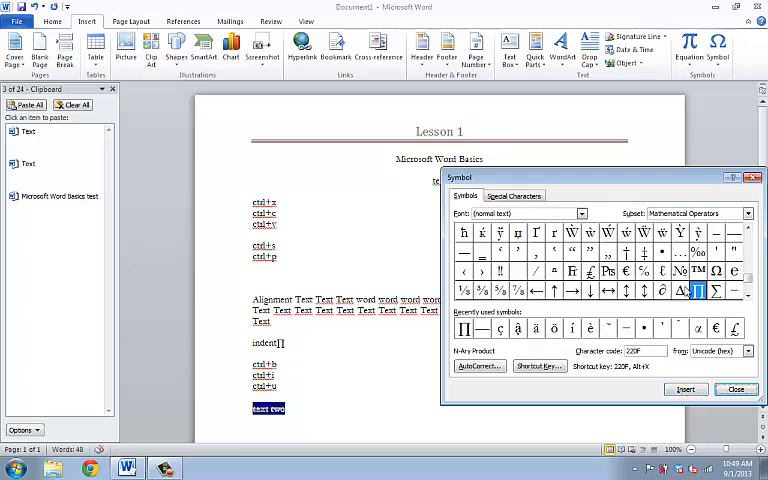
# Insert the Δ symbol and an em dash, close the dialog, and return to the text.
pyautogui.click(678, 290)
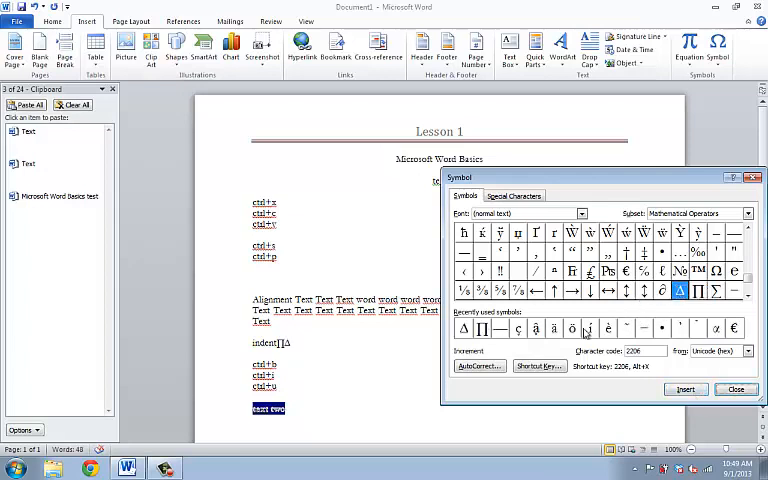
pyautogui.click(608, 328)
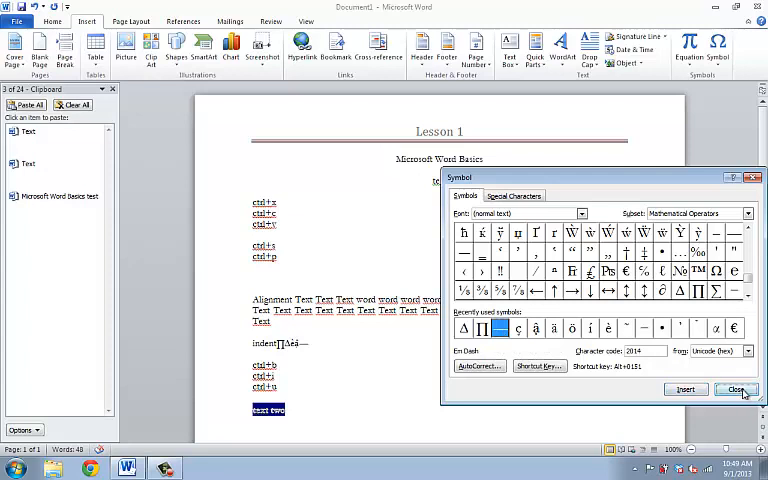
pyautogui.click(736, 389)
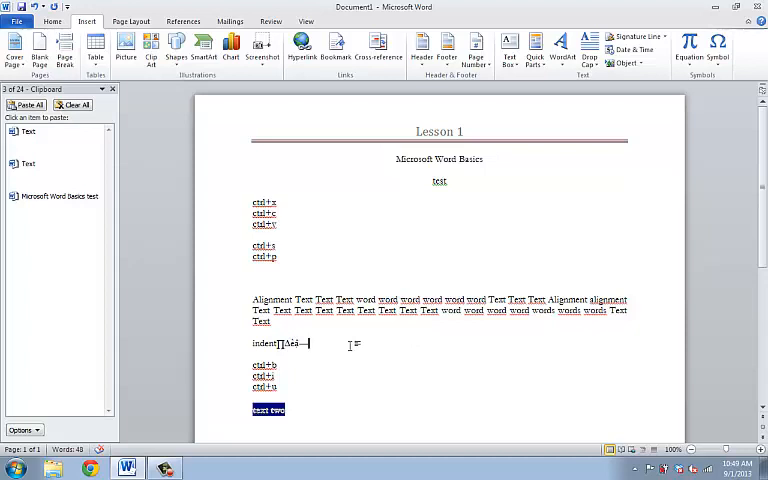
pyautogui.click(717, 45)
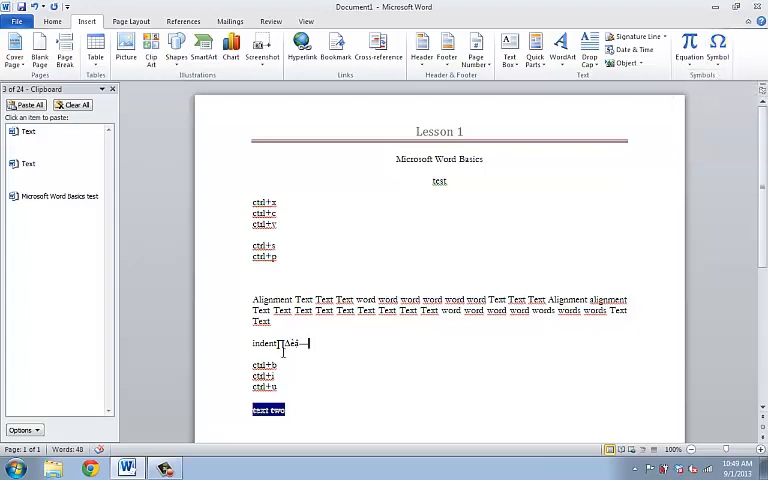
pyautogui.click(718, 42)
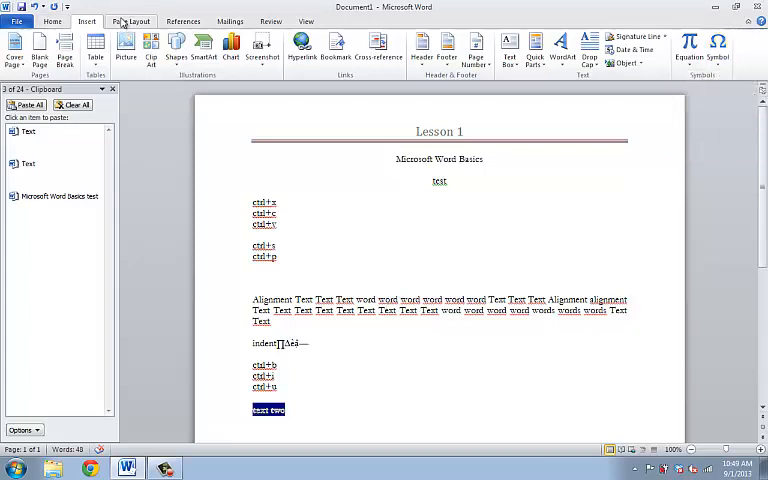
# Try the Narrow and then Wide page margin presets.
pyautogui.click(131, 20)
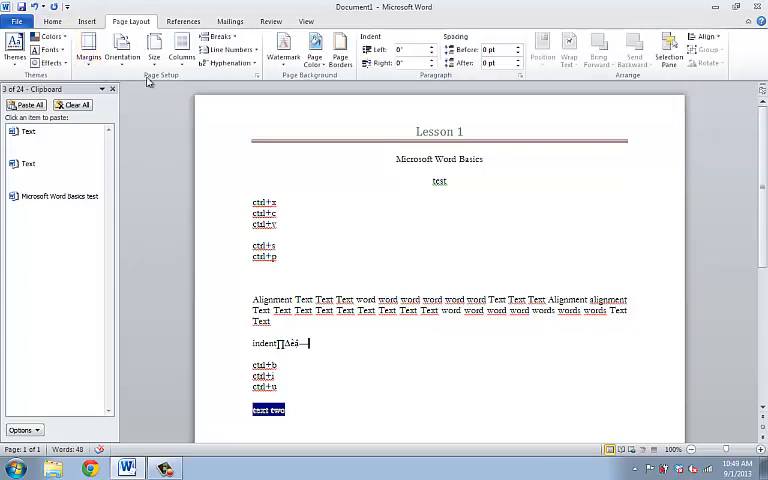
pyautogui.click(112, 89)
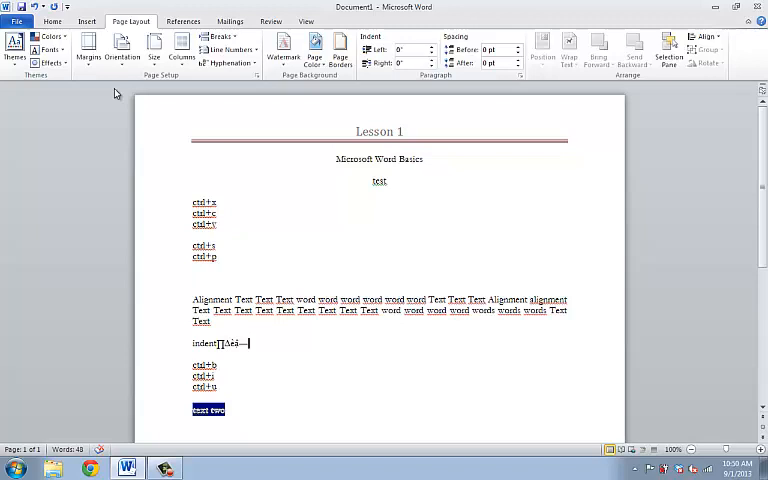
pyautogui.click(89, 48)
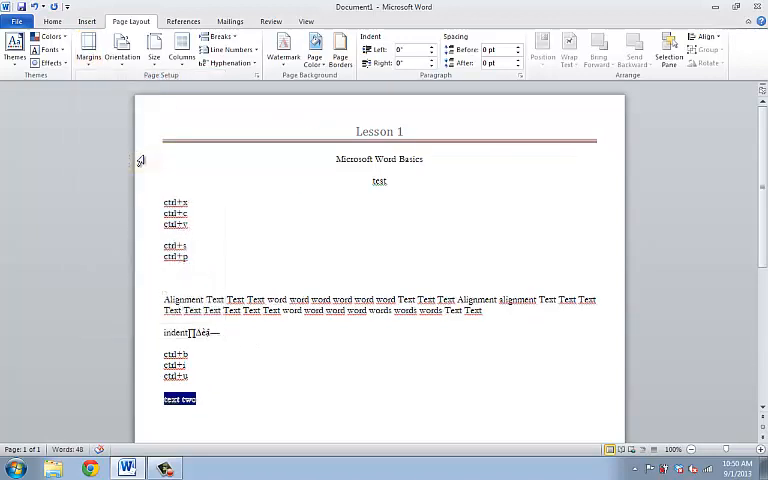
pyautogui.click(89, 45)
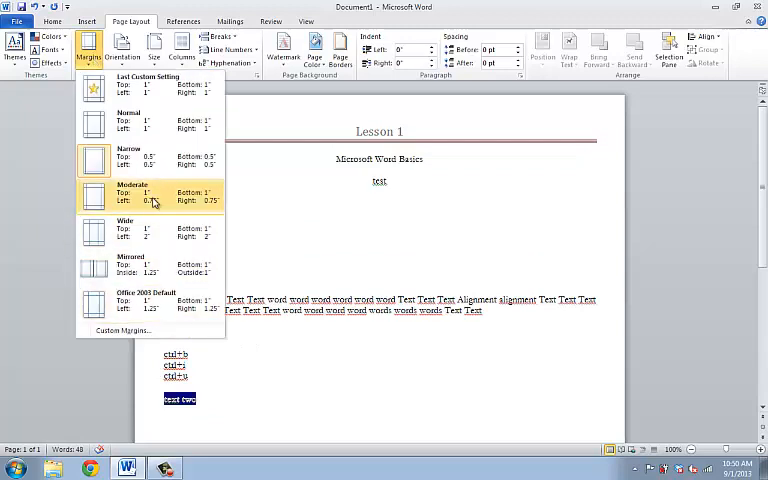
pyautogui.click(133, 192)
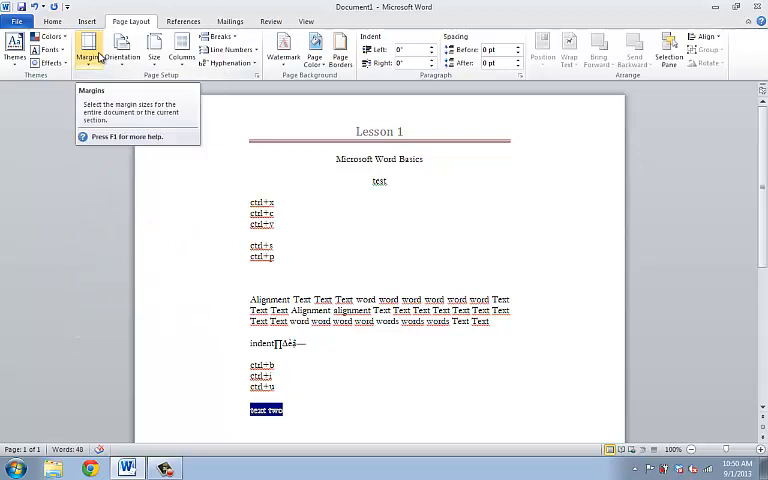
pyautogui.moveTo(88, 45)
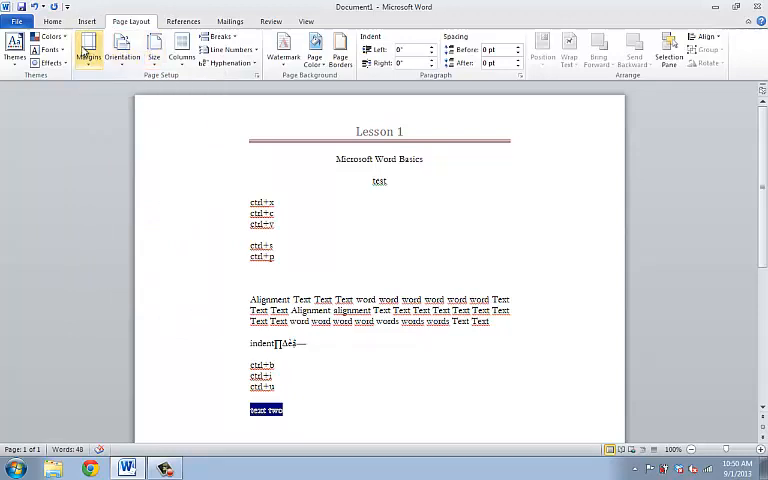
pyautogui.moveTo(89, 48)
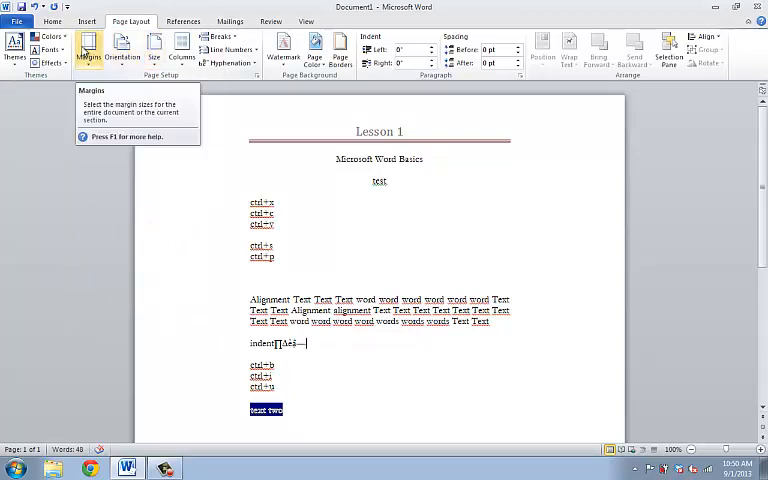
# Restore Normal one-inch margins and switch the page to Landscape orientation.
pyautogui.click(89, 45)
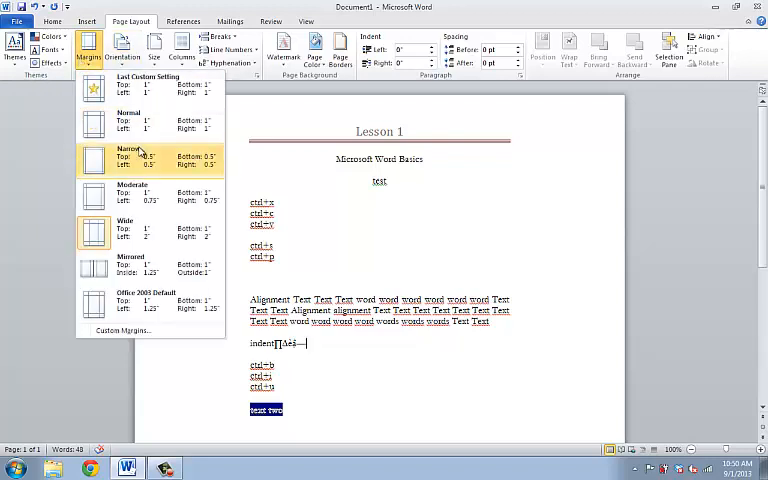
pyautogui.click(130, 158)
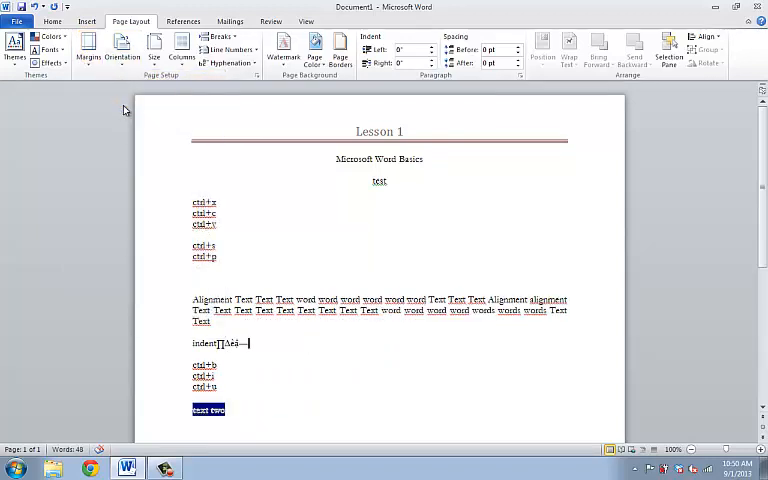
pyautogui.click(122, 48)
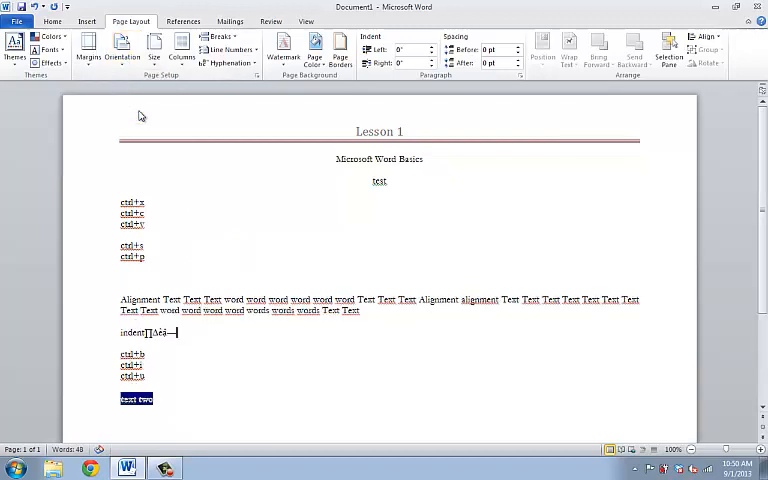
pyautogui.scroll(-3)
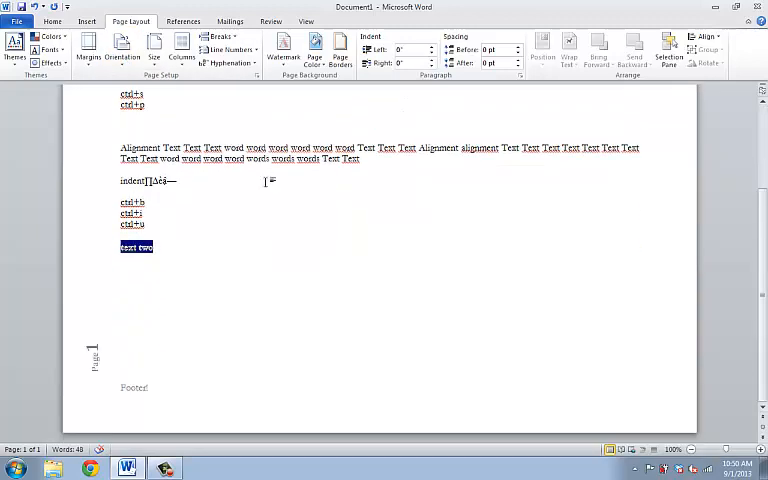
# Change the page orientation from Landscape back to Portrait.
pyautogui.click(122, 45)
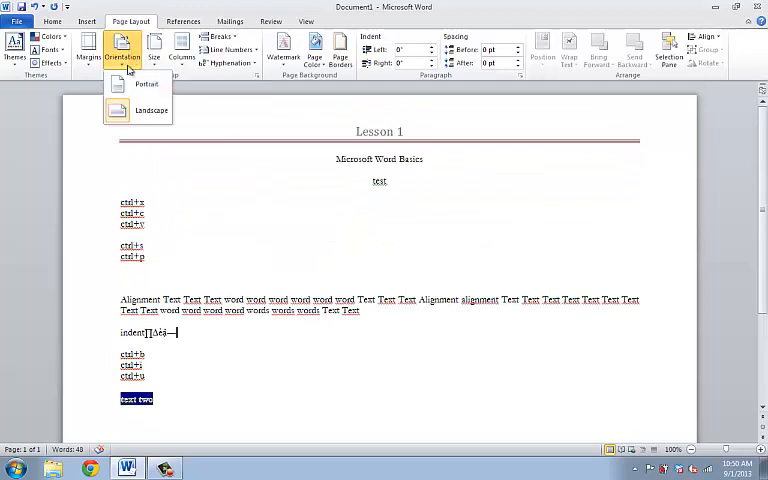
pyautogui.click(146, 84)
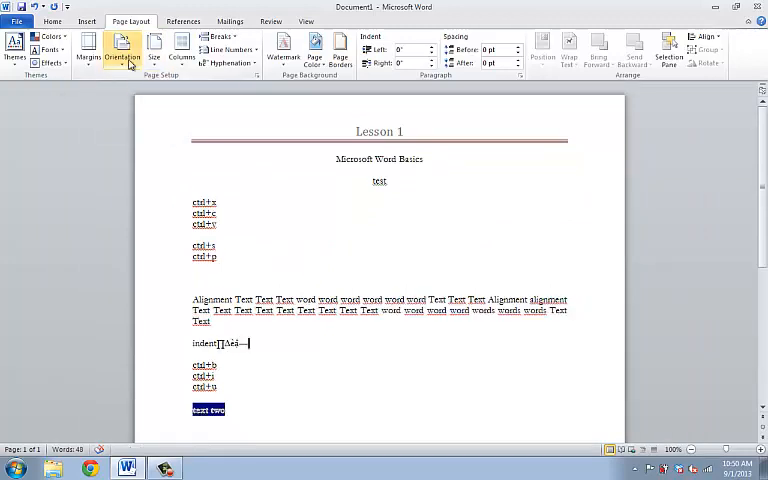
pyautogui.click(121, 48)
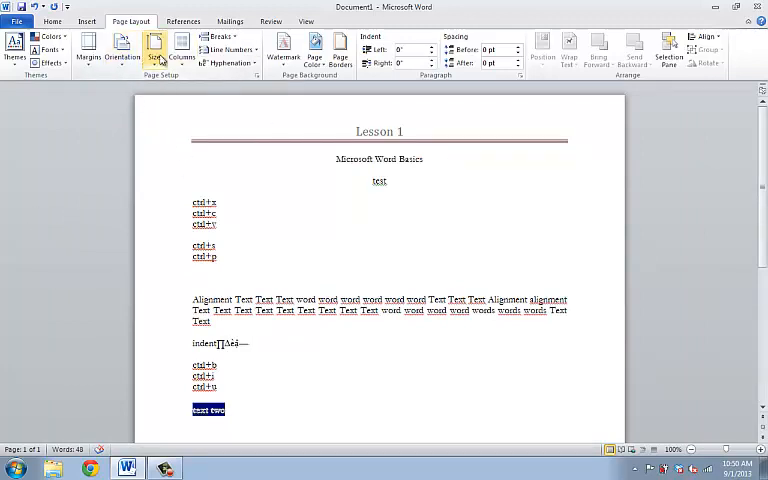
pyautogui.click(159, 50)
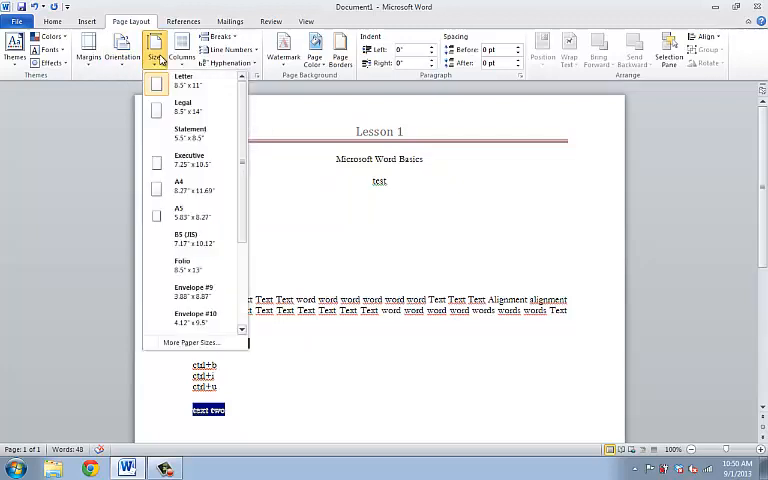
pyautogui.moveTo(190, 107)
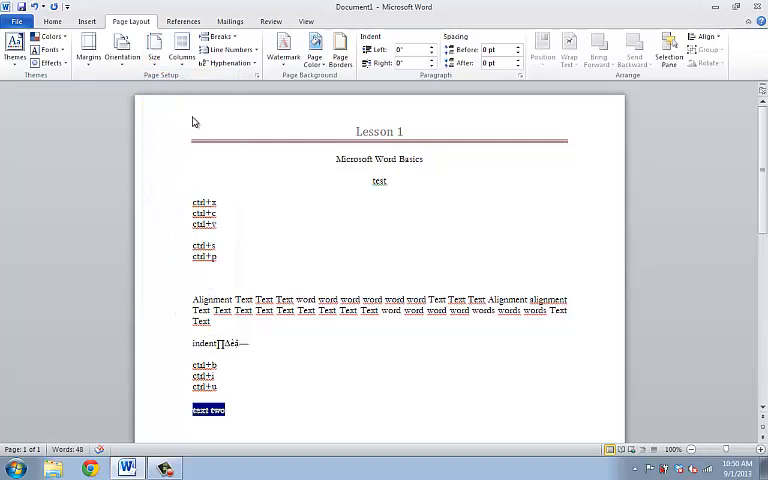
pyautogui.click(153, 47)
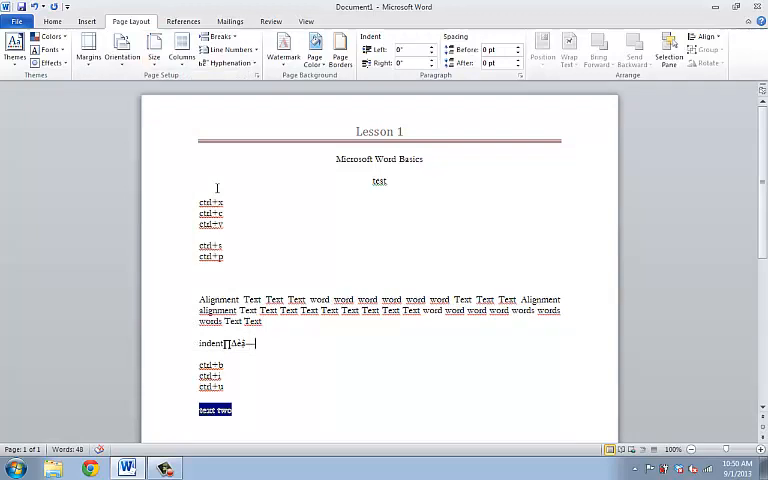
pyautogui.click(153, 48)
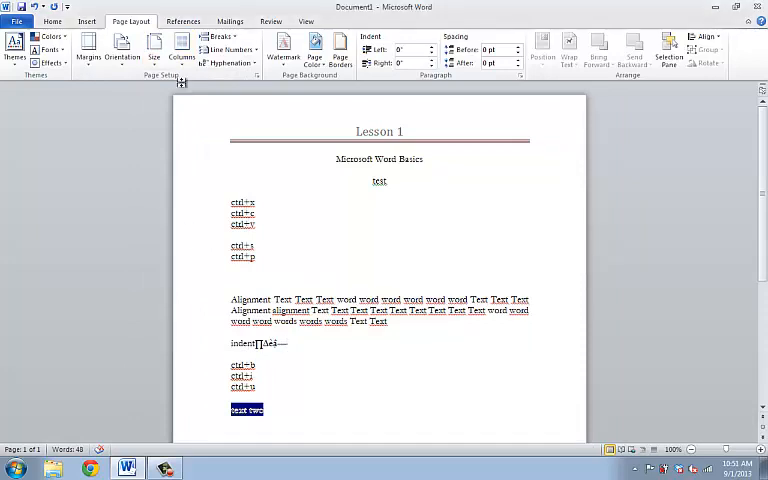
pyautogui.moveTo(181, 48)
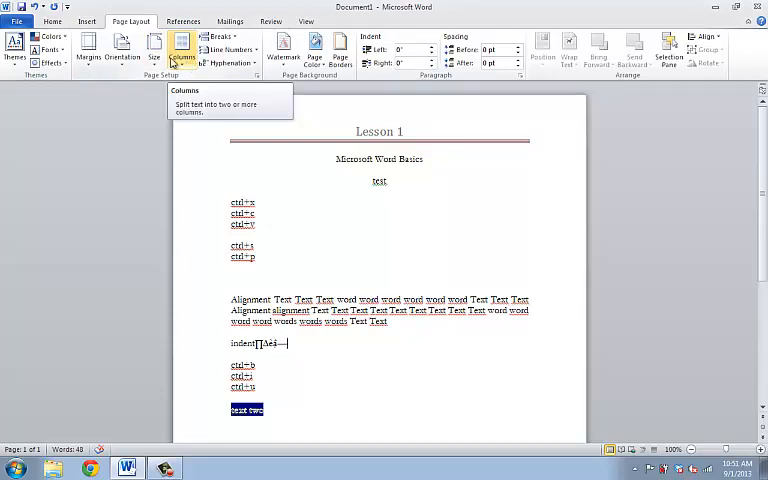
pyautogui.click(154, 52)
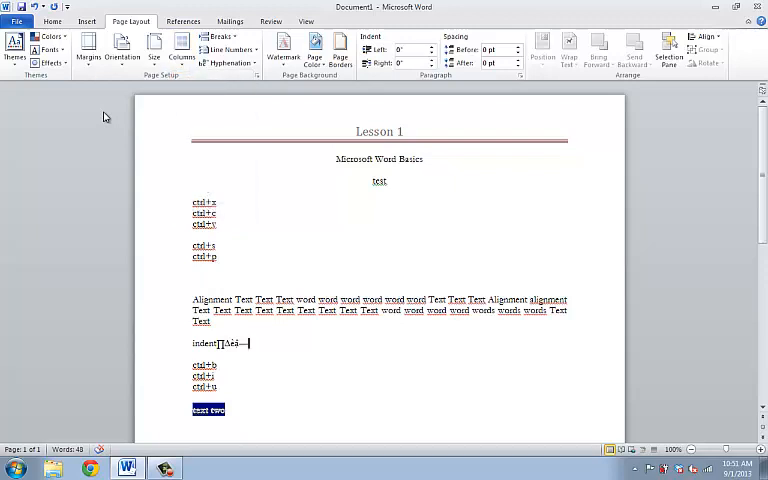
pyautogui.moveTo(358, 150)
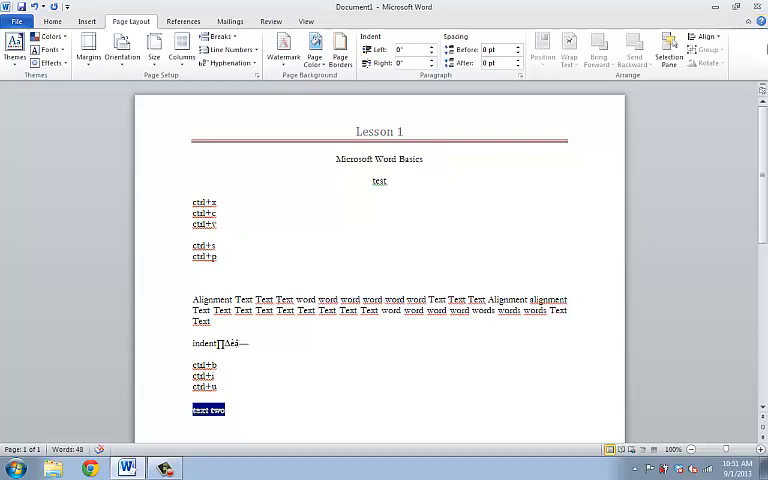
pyautogui.moveTo(760, 20)
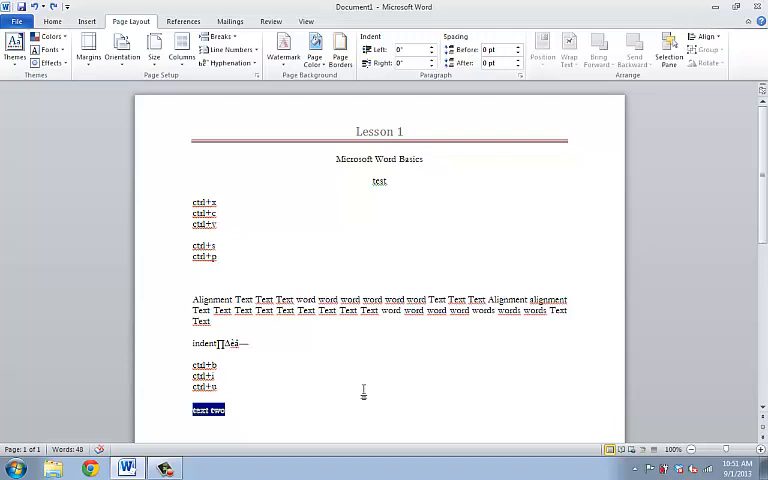
pyautogui.click(215, 387)
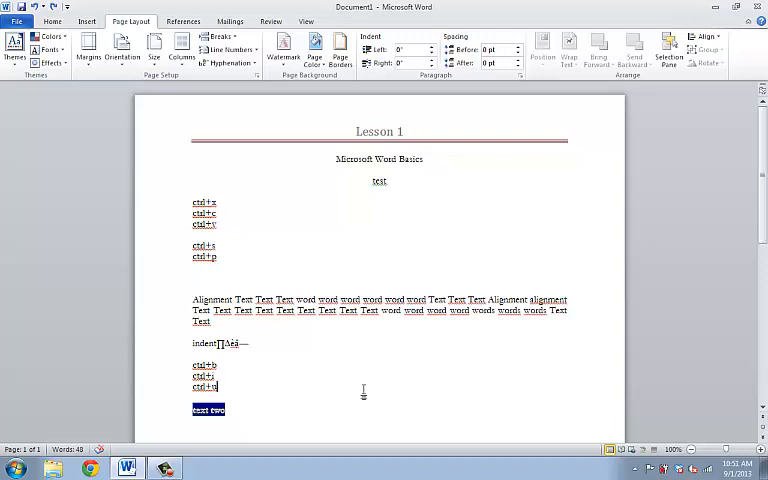